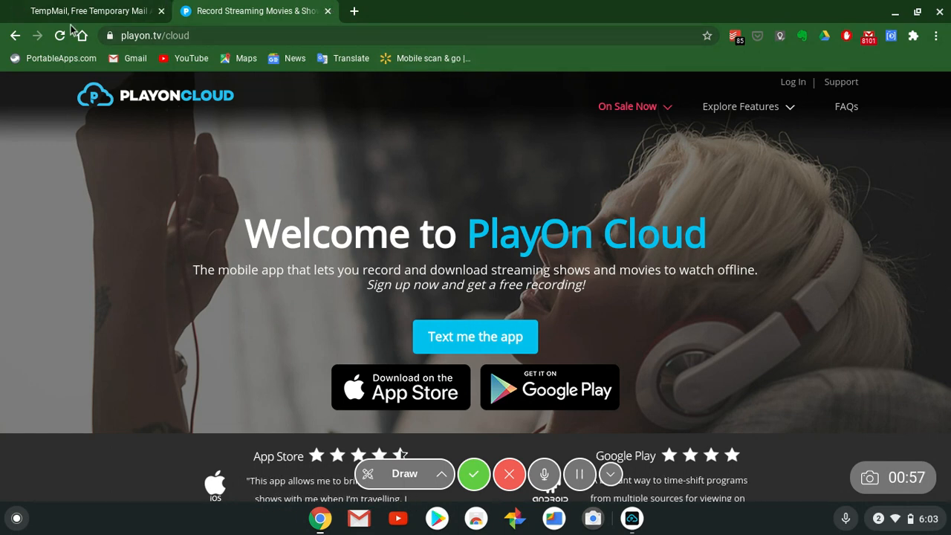
Bring the TempMail tab forward to see the generated temporary address and its inbox.
click(89, 11)
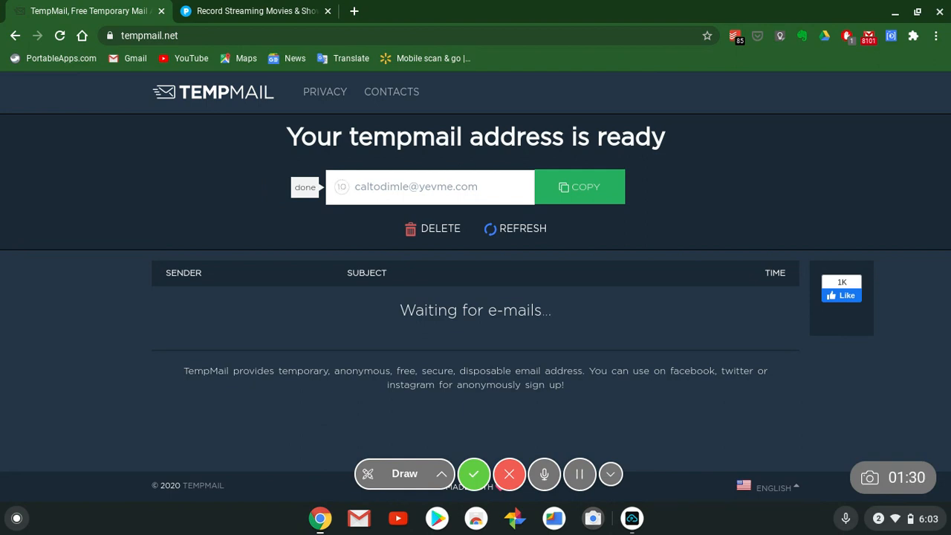
Return to the PlayOn Cloud welcome page with the temporary address in hand.
click(252, 10)
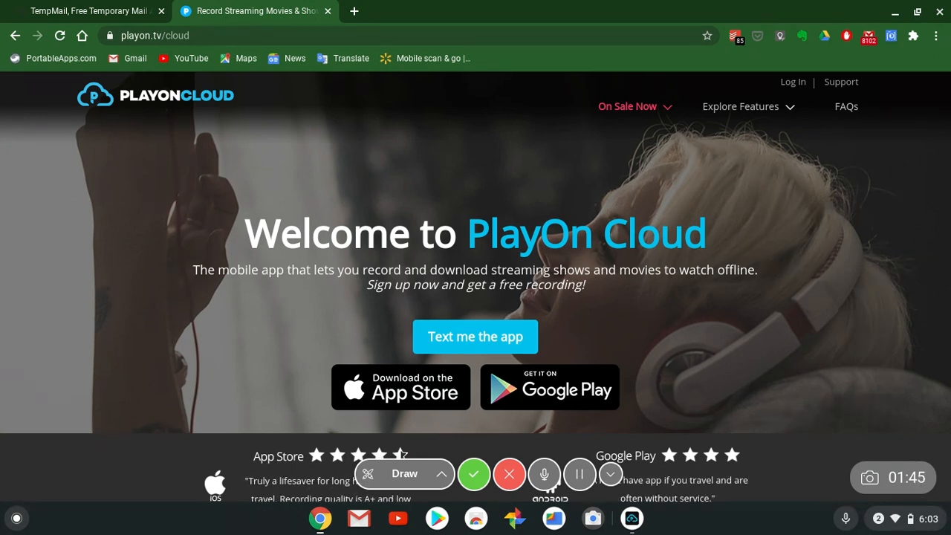
mouse_move(784, 14)
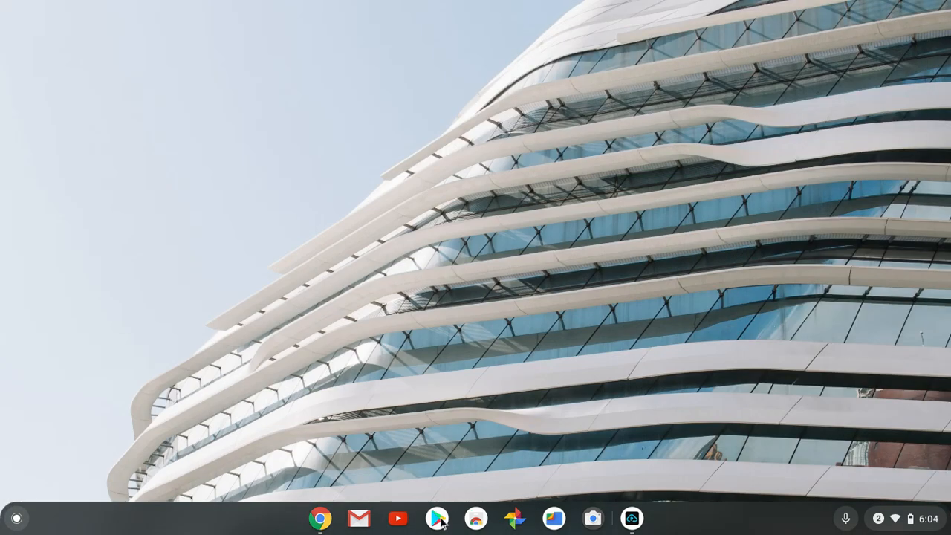
Find Record Streaming Video - PlayOn Cloud in the Play Store via the earlier PlayonCLoud search.
click(436, 517)
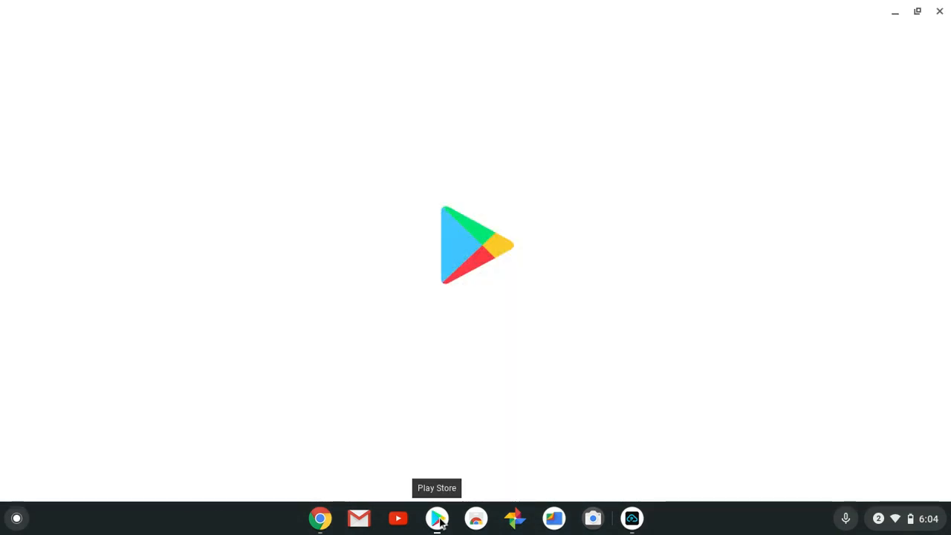
click(437, 517)
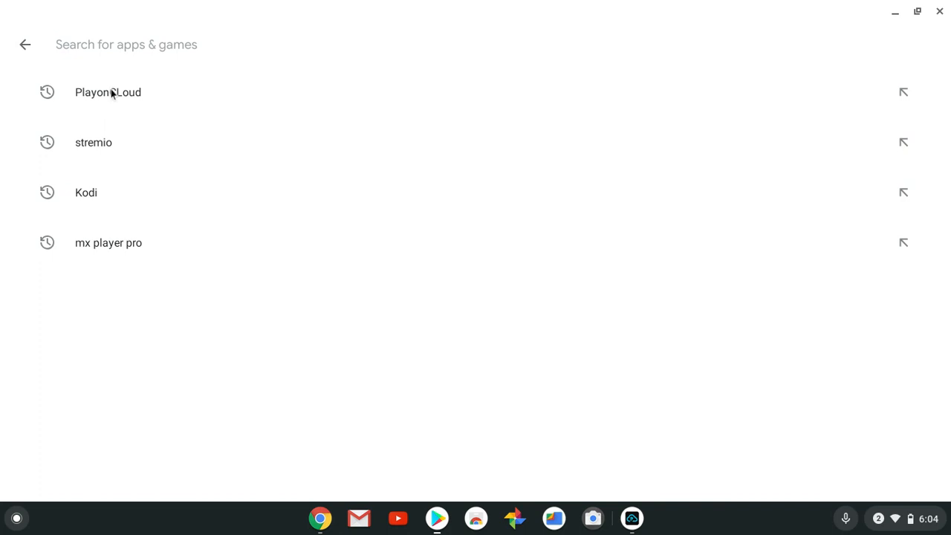
click(107, 92)
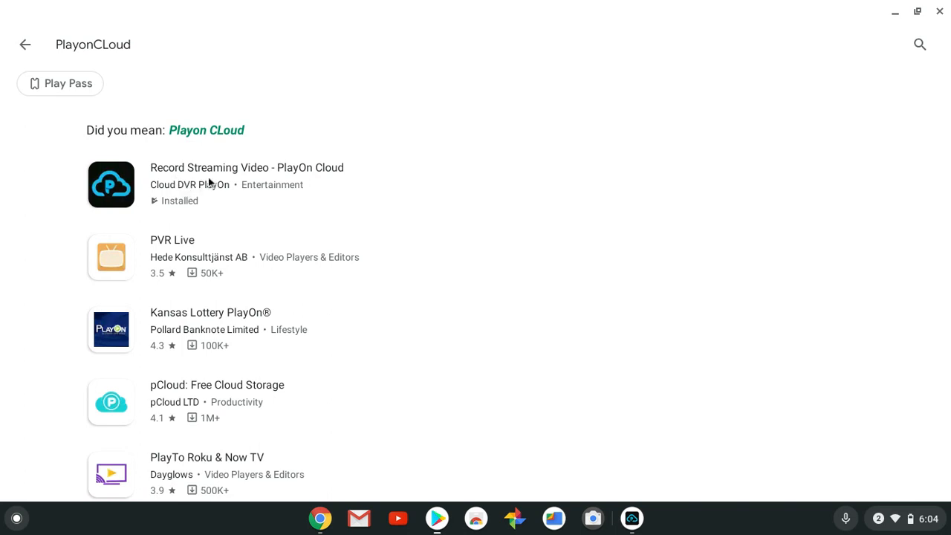
click(247, 167)
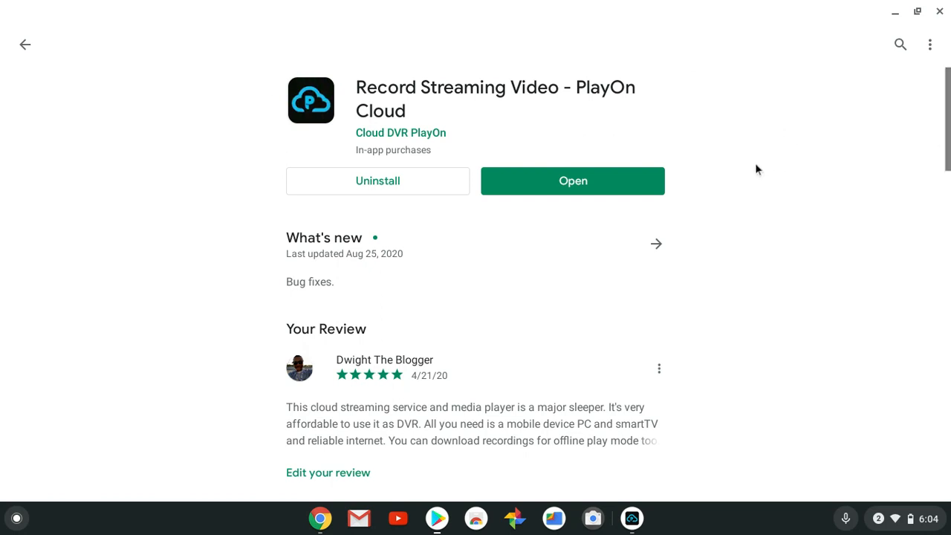
mouse_move(592, 98)
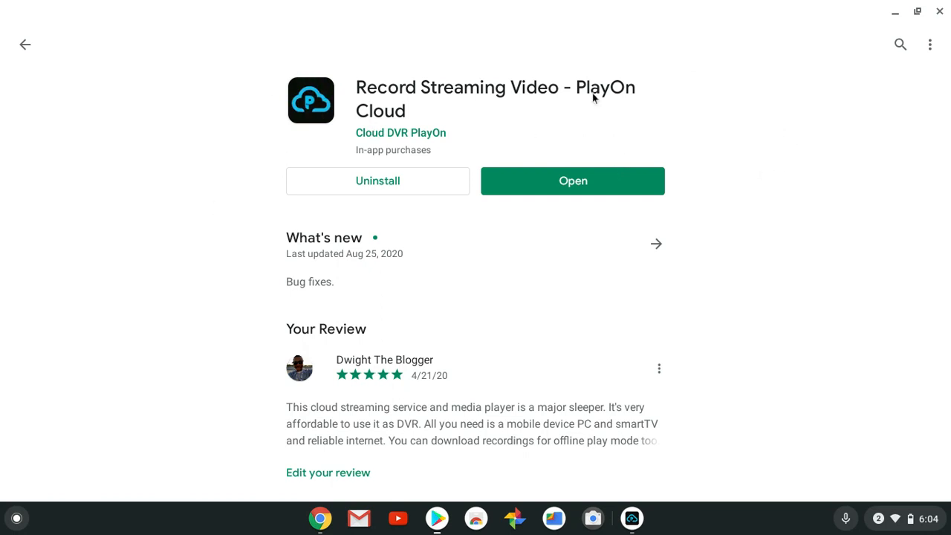
Launch the installed PlayOn Cloud app, then bring the PlayOn Cloud website back to front.
click(572, 181)
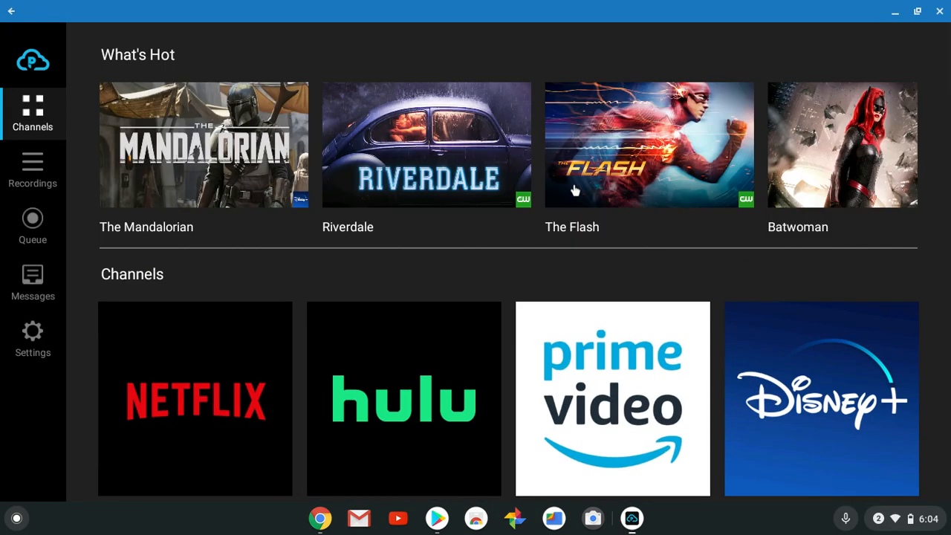
mouse_move(575, 190)
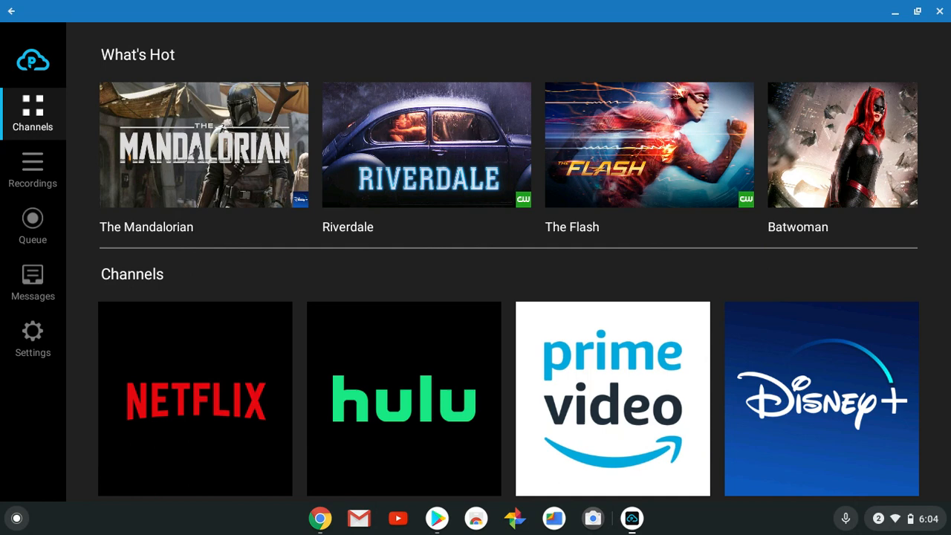
mouse_move(603, 270)
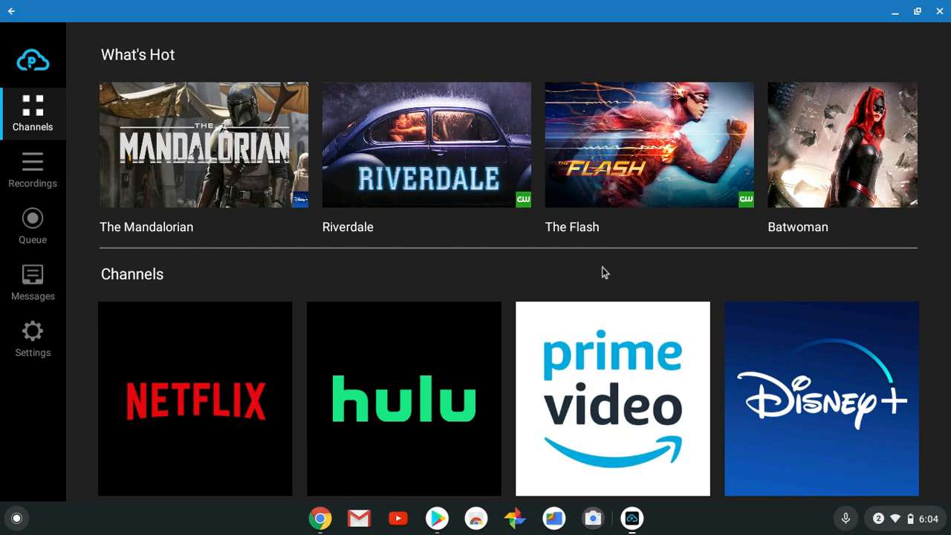
click(319, 517)
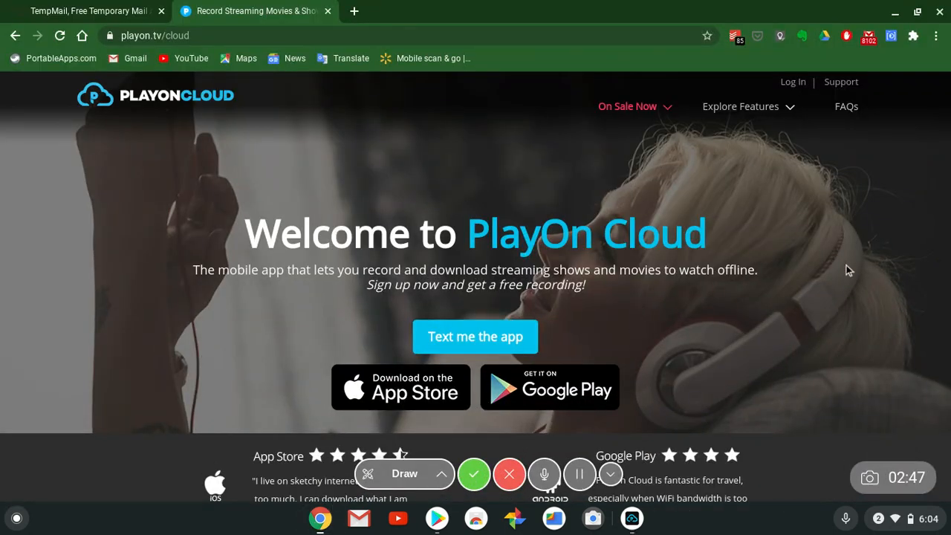
Scroll down past How It Works and the Cloud-vs-Desktop table to Available Channels.
scroll(down, 3)
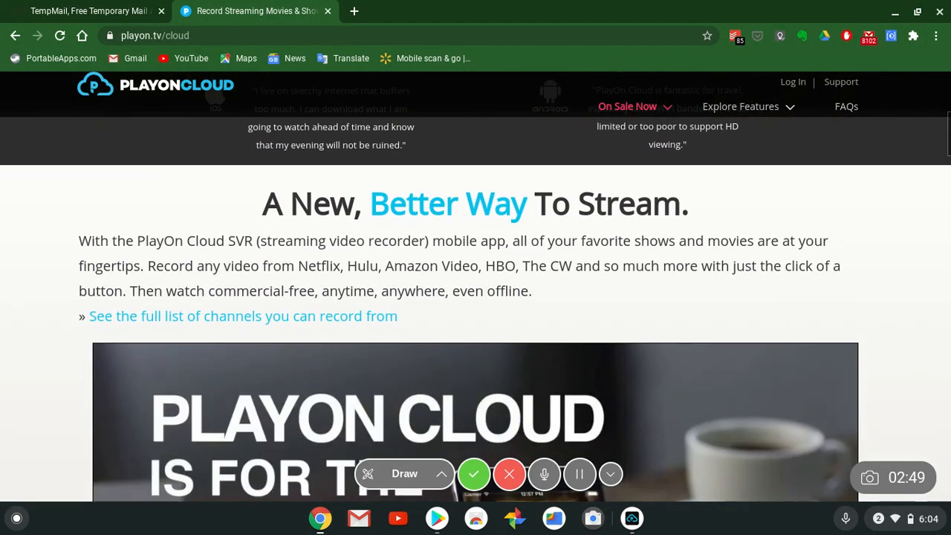
scroll(down, 3)
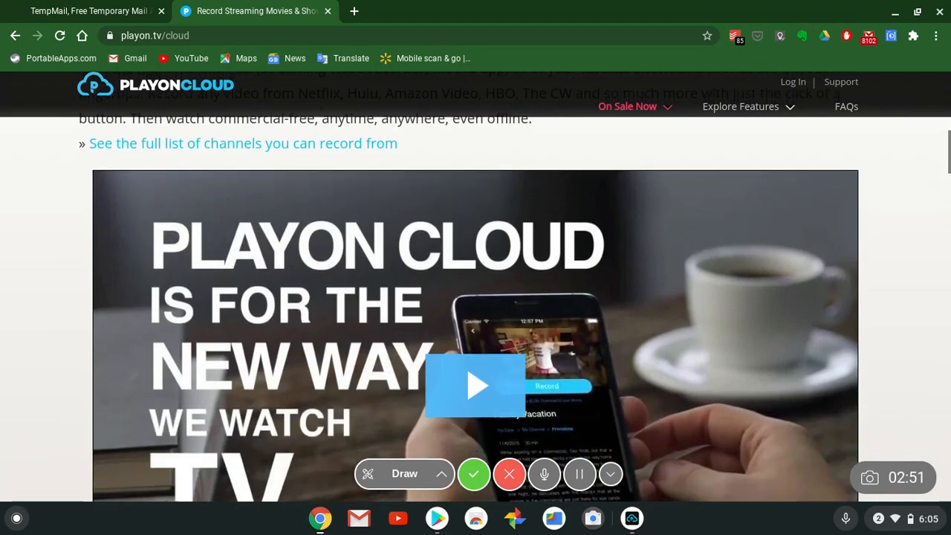
scroll(down, 3)
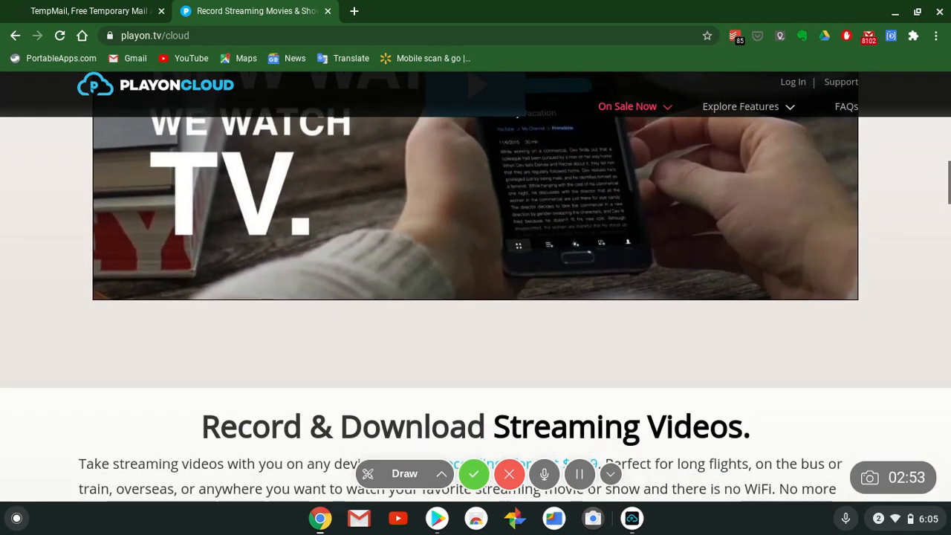
scroll(down, 3)
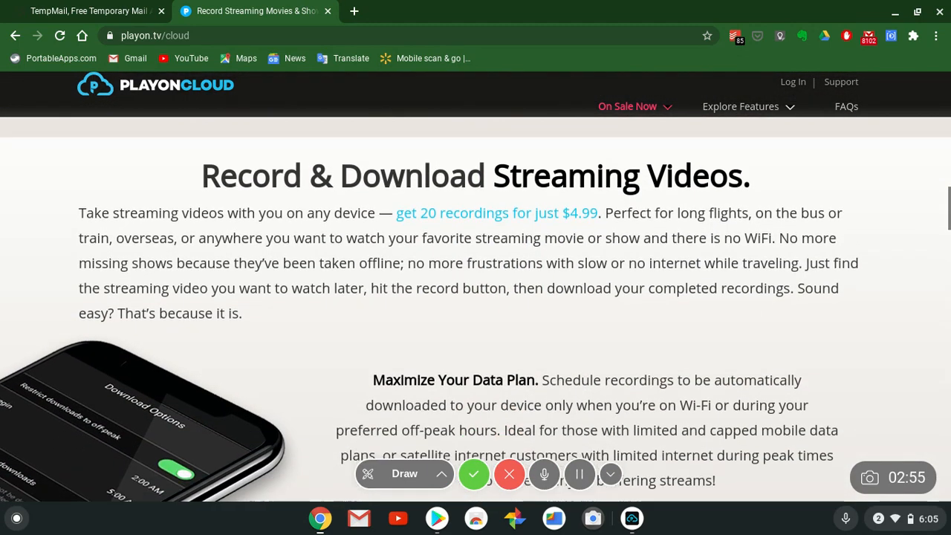
scroll(down, 3)
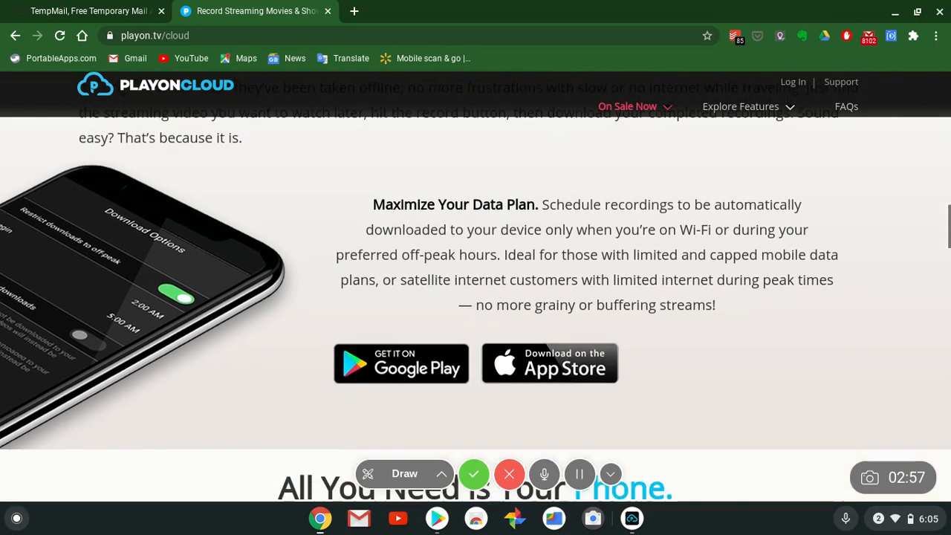
scroll(down, 3)
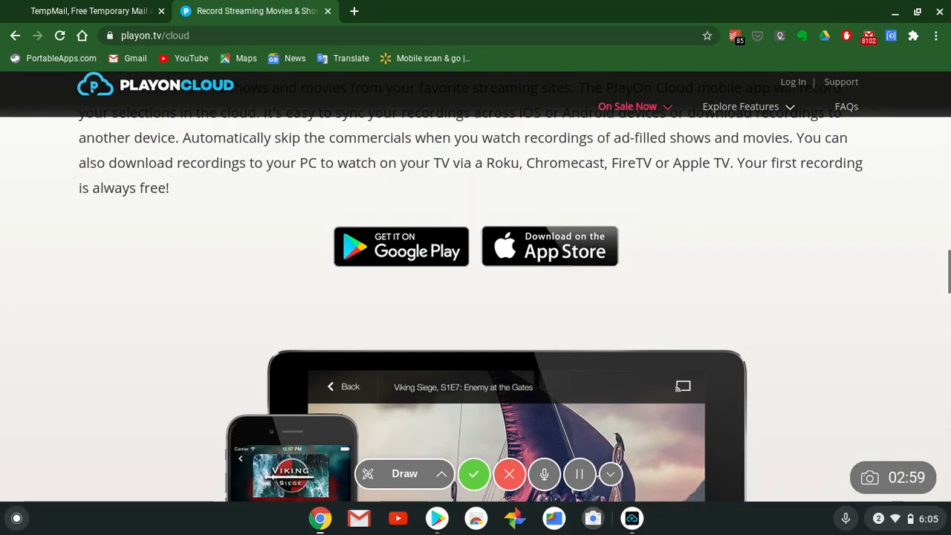
scroll(down, 3)
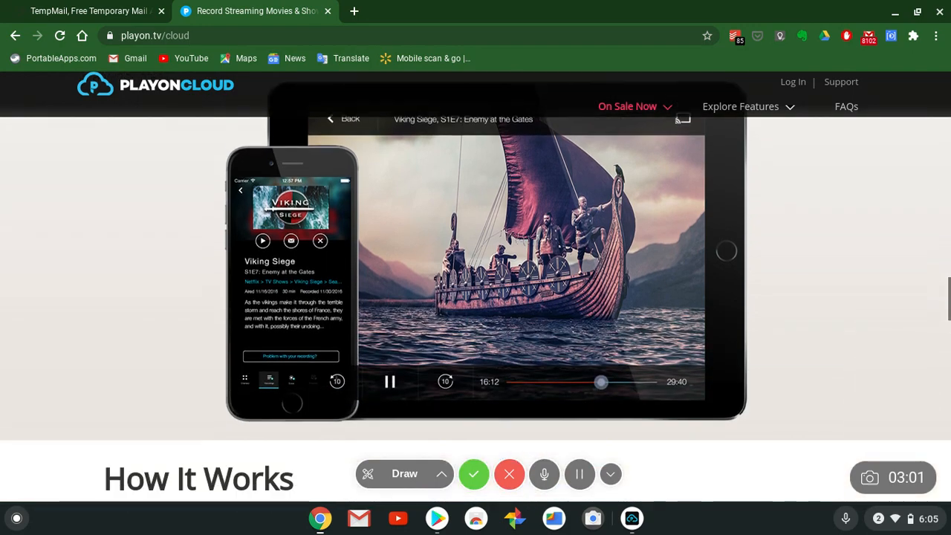
scroll(down, 3)
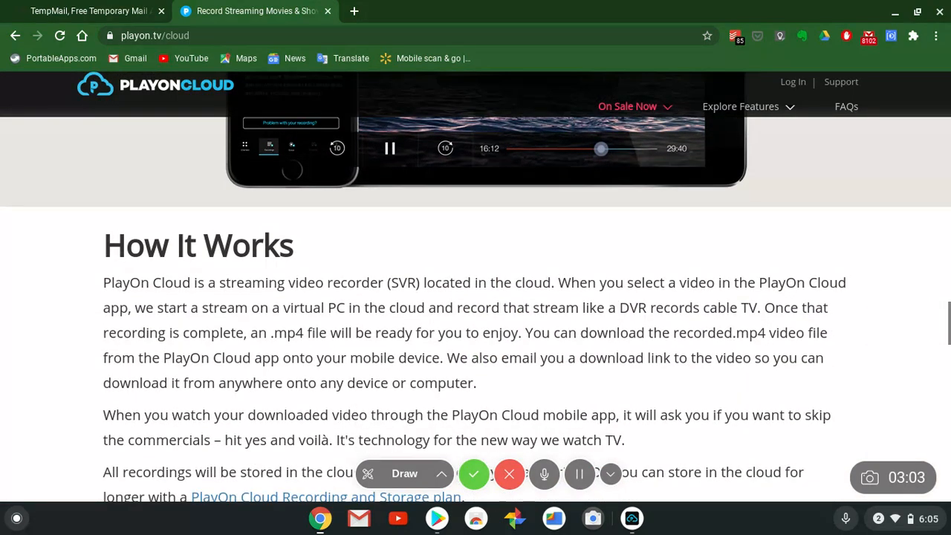
scroll(down, 3)
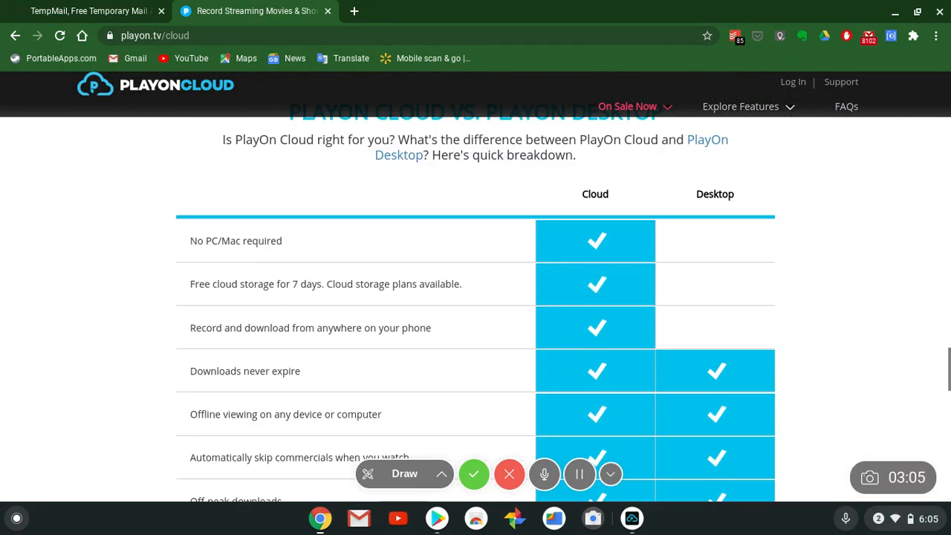
scroll(down, 3)
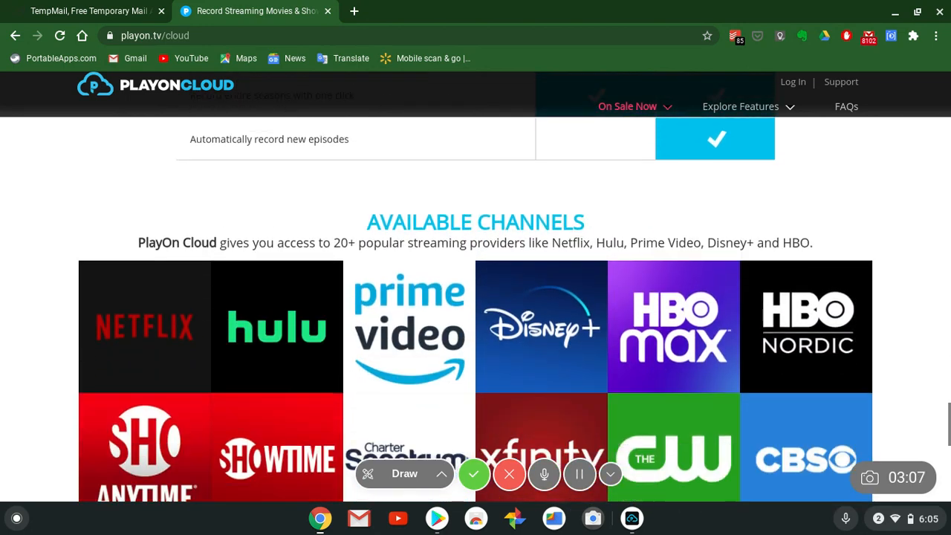
Browse the full grid of streaming provider logos such as Netflix, Hulu, Prime Video and Disney+.
scroll(down, 3)
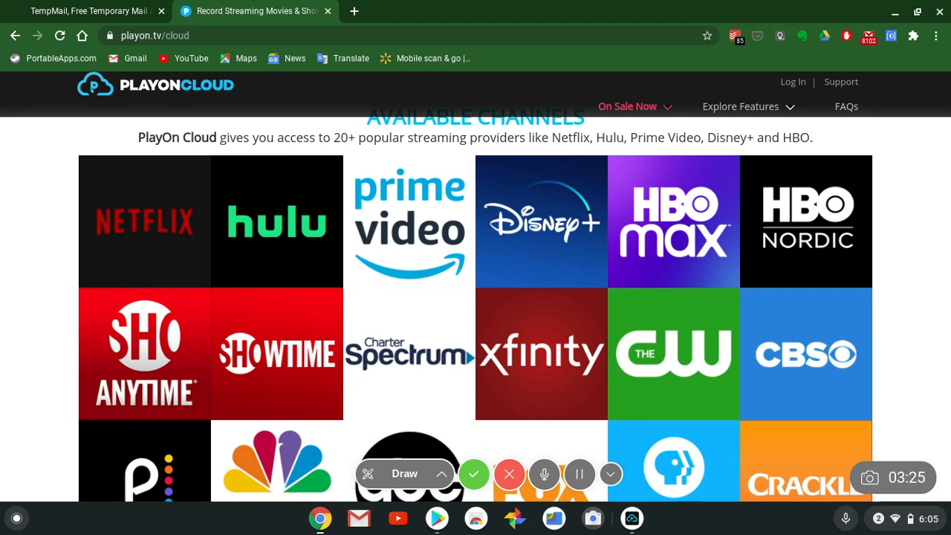
scroll(down, 3)
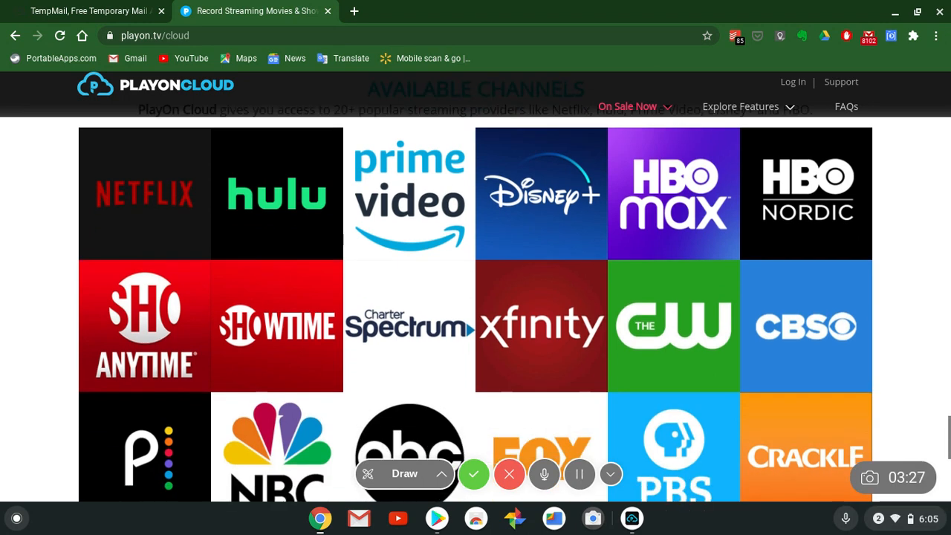
scroll(down, 3)
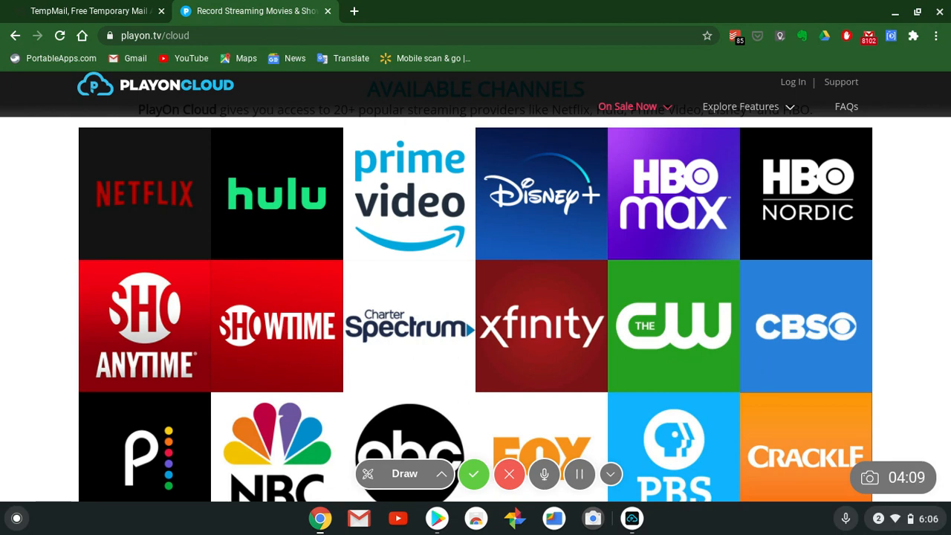
mouse_move(924, 207)
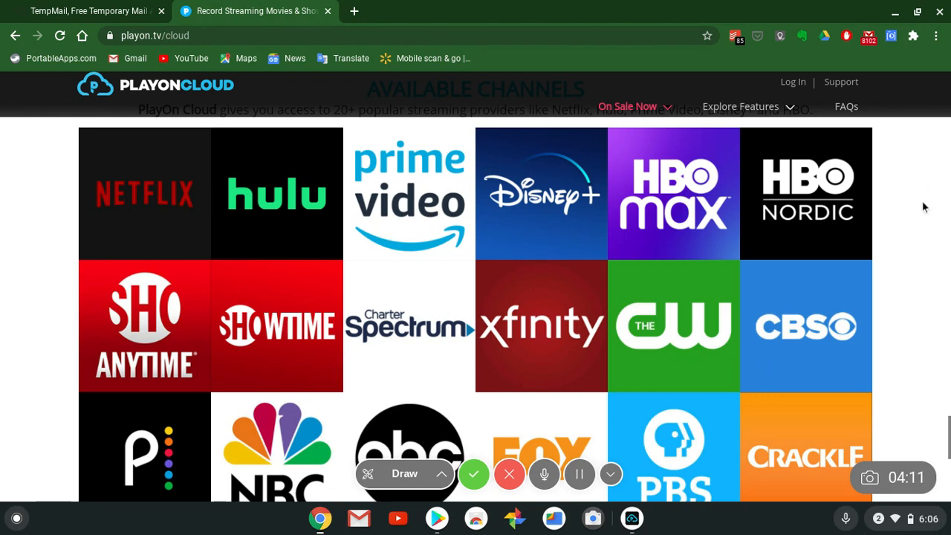
scroll(down, 3)
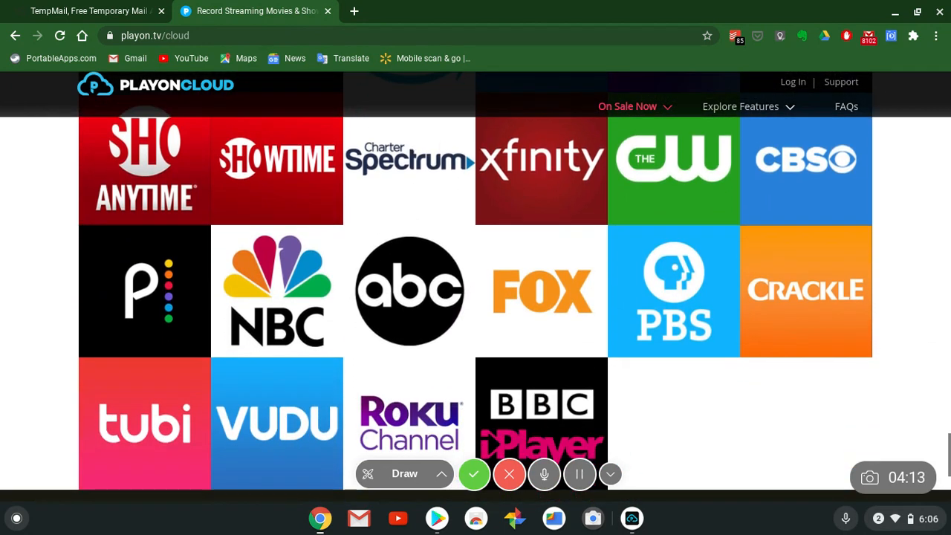
scroll(down, 3)
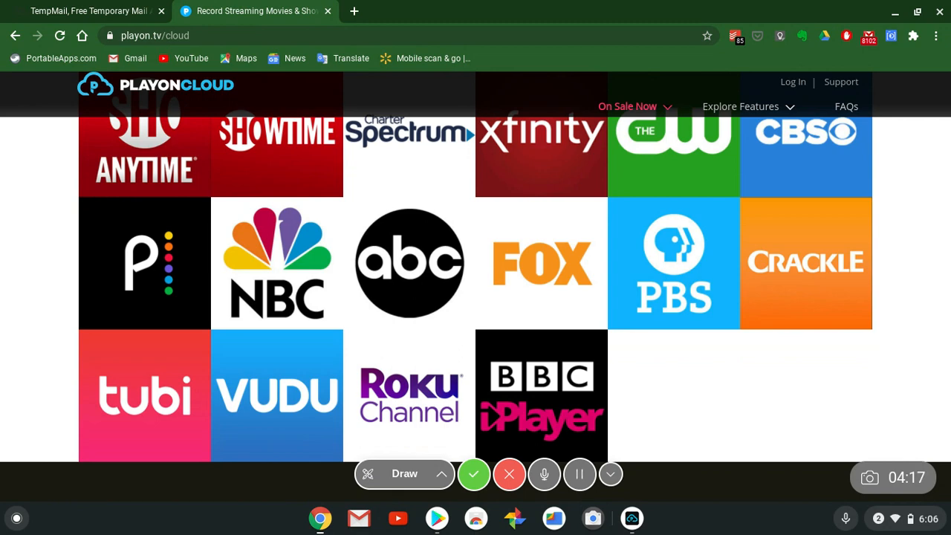
scroll(down, 3)
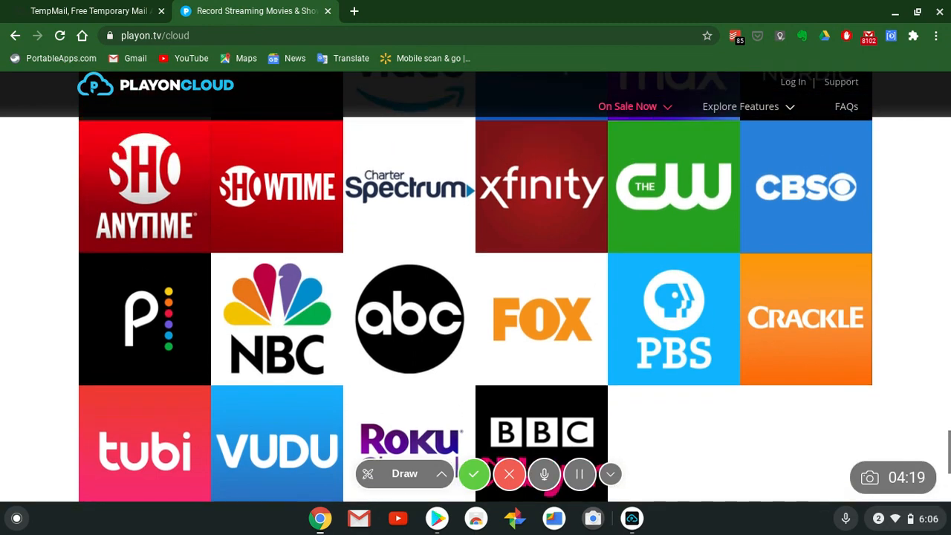
scroll(up, 3)
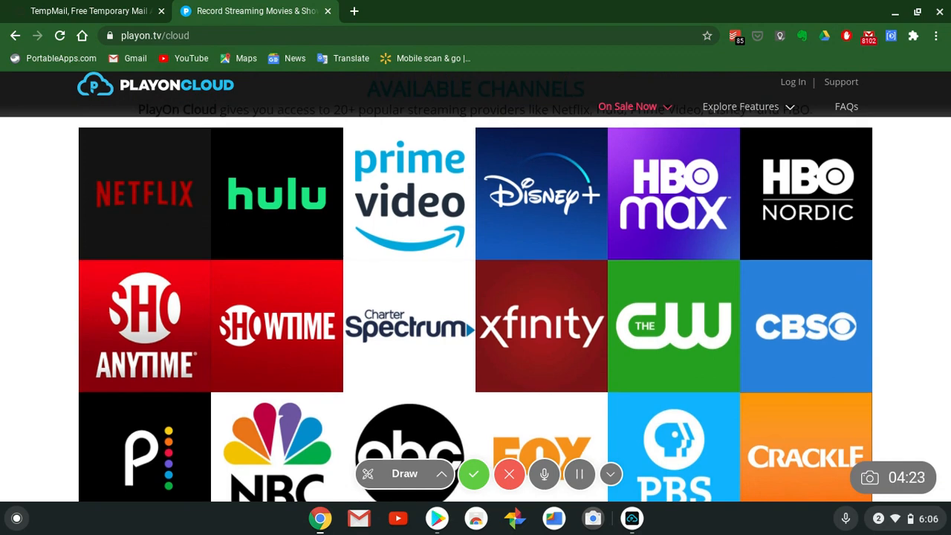
scroll(down, 3)
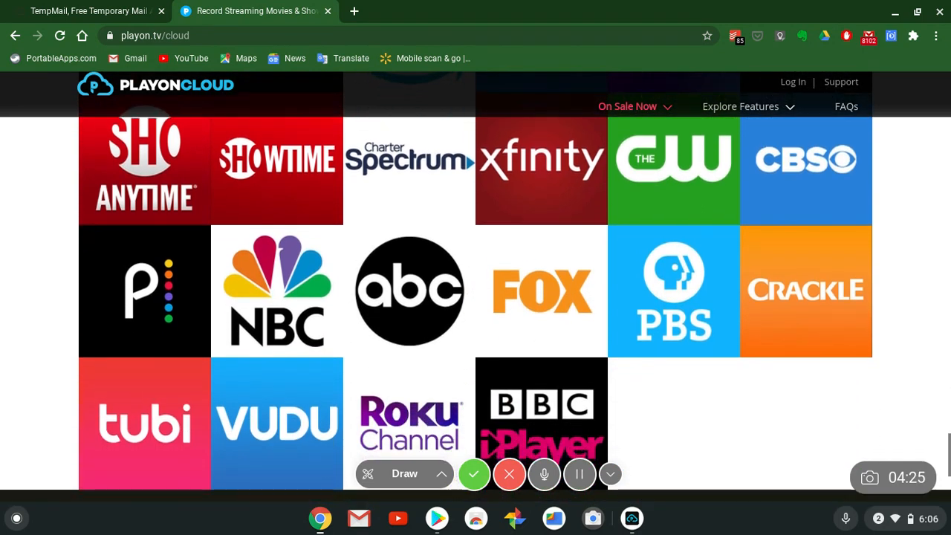
scroll(down, 3)
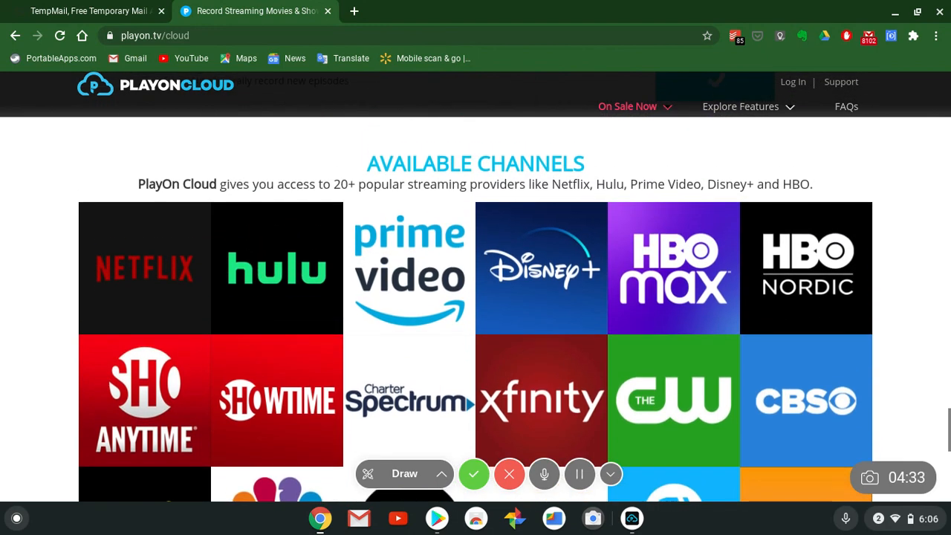
scroll(down, 3)
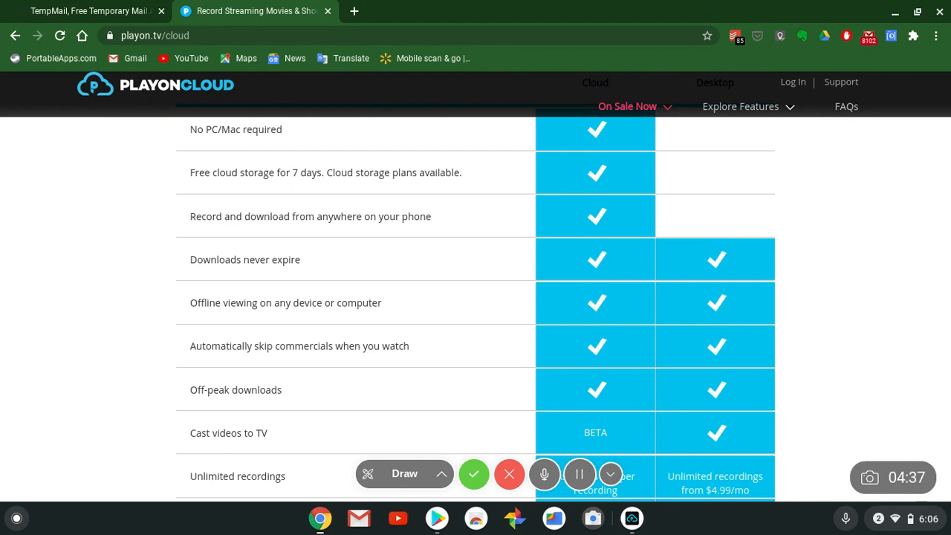
Scroll past the Cloud vs Desktop comparison before returning to the app's Channels screen.
scroll(down, 3)
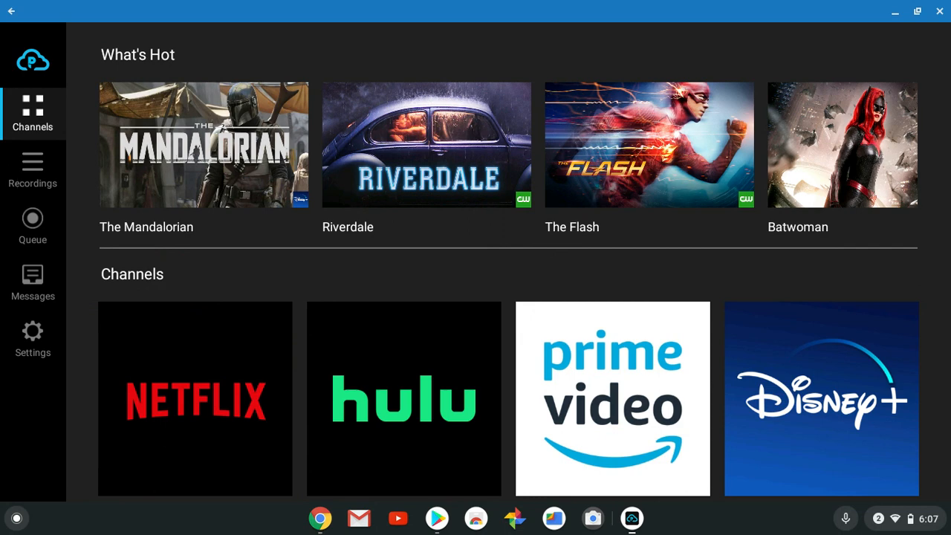
mouse_move(33, 167)
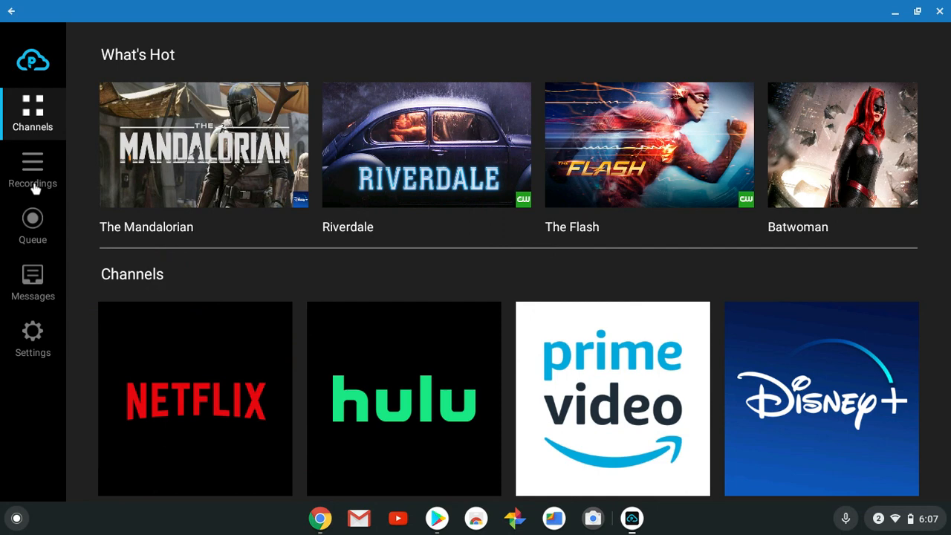
View the device recordings and show Flight 7500's details (Tubi, 1h 19m, 747 MB).
click(32, 171)
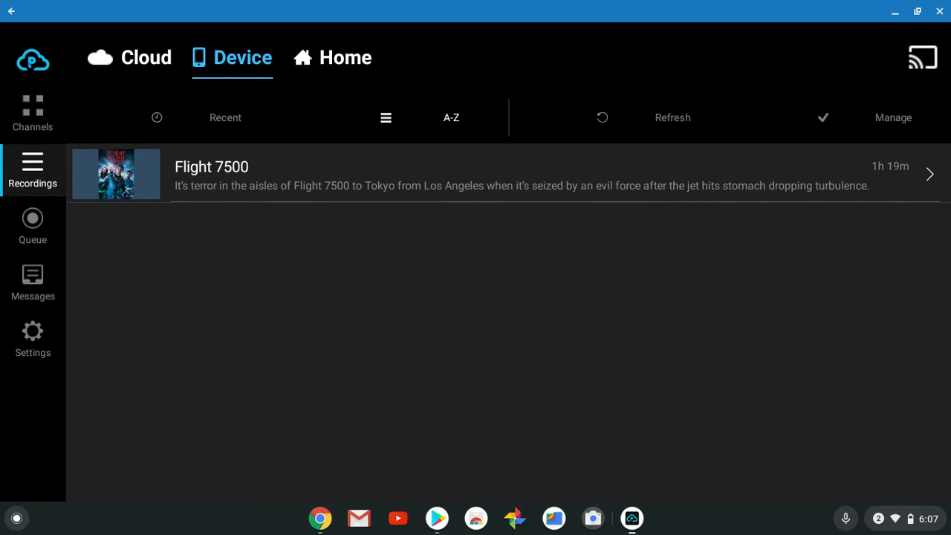
mouse_move(274, 187)
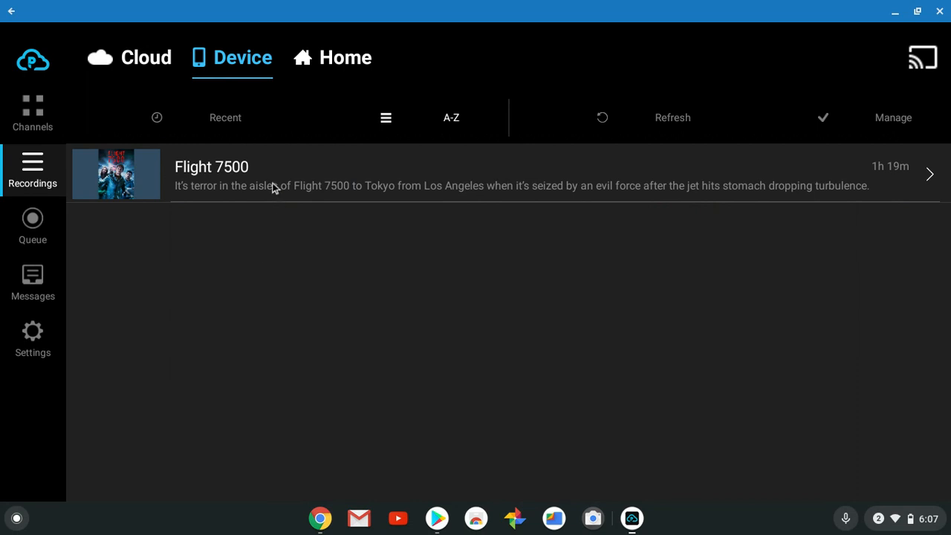
click(211, 175)
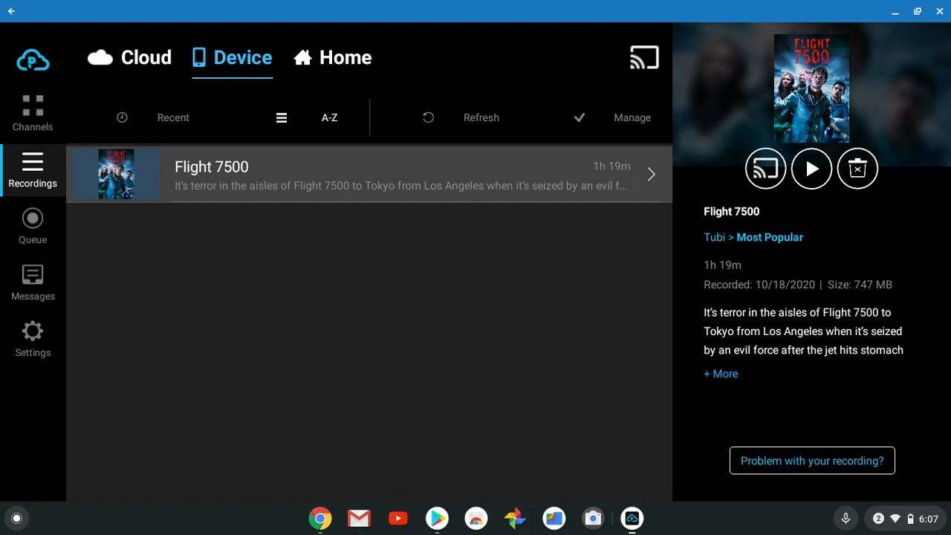
mouse_move(339, 137)
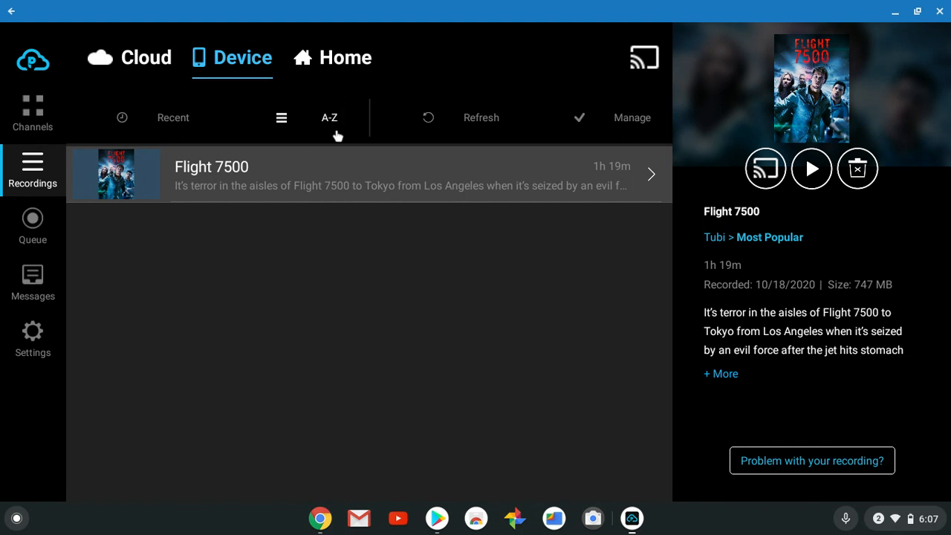
Check the Whole Home DVR intro, then list the cloud recordings Flight 7500 and Penance Lane.
click(333, 58)
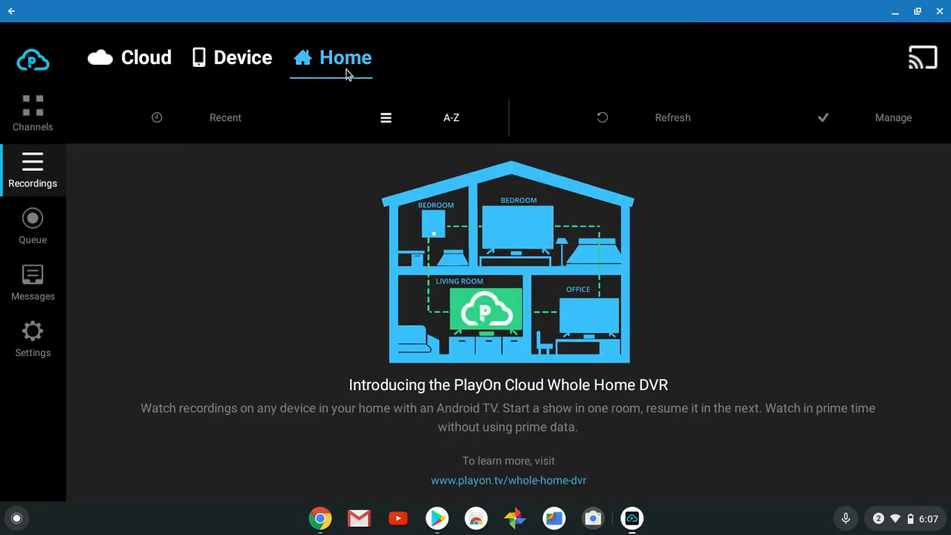
mouse_move(926, 58)
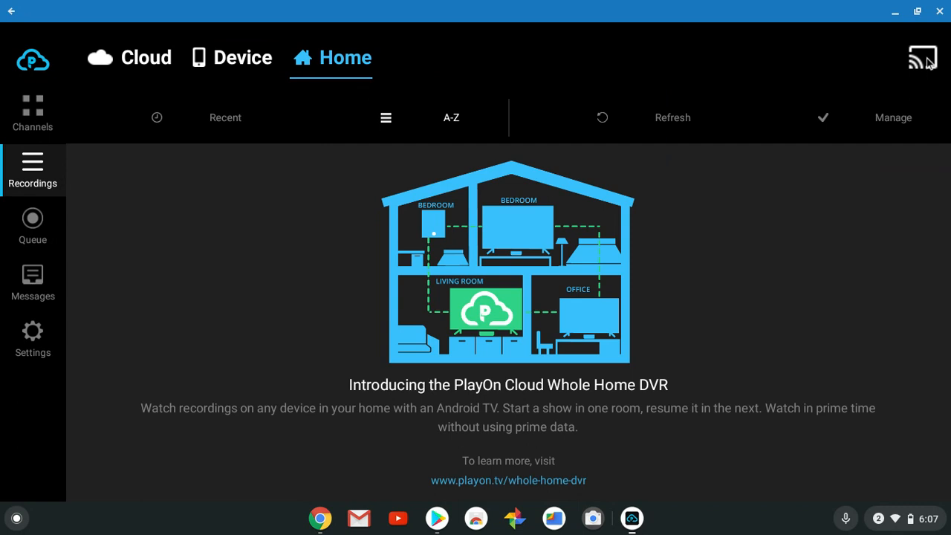
mouse_move(888, 182)
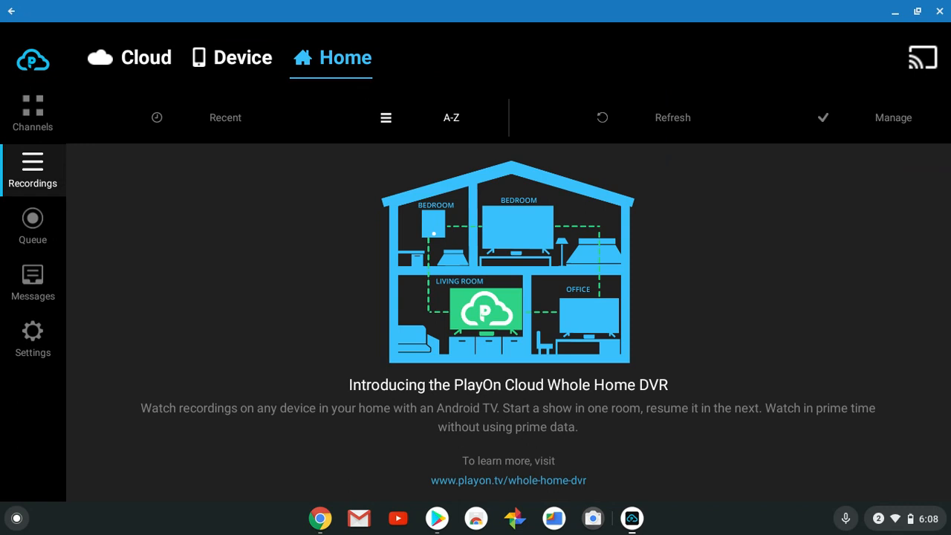
mouse_move(457, 82)
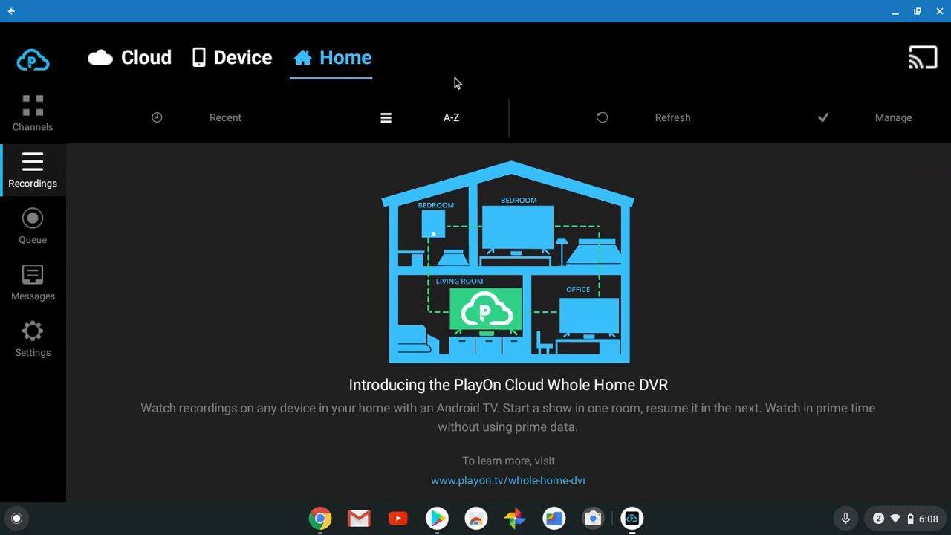
click(145, 57)
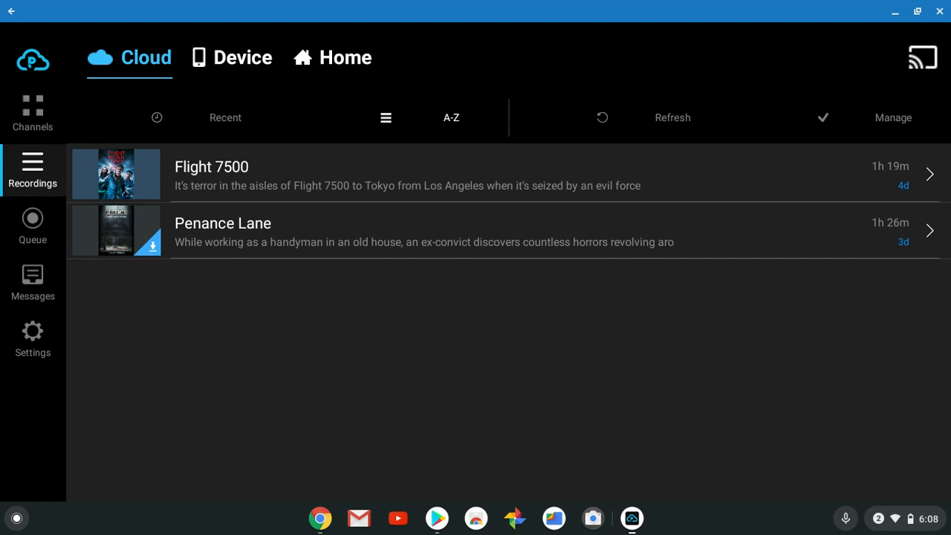
mouse_move(185, 290)
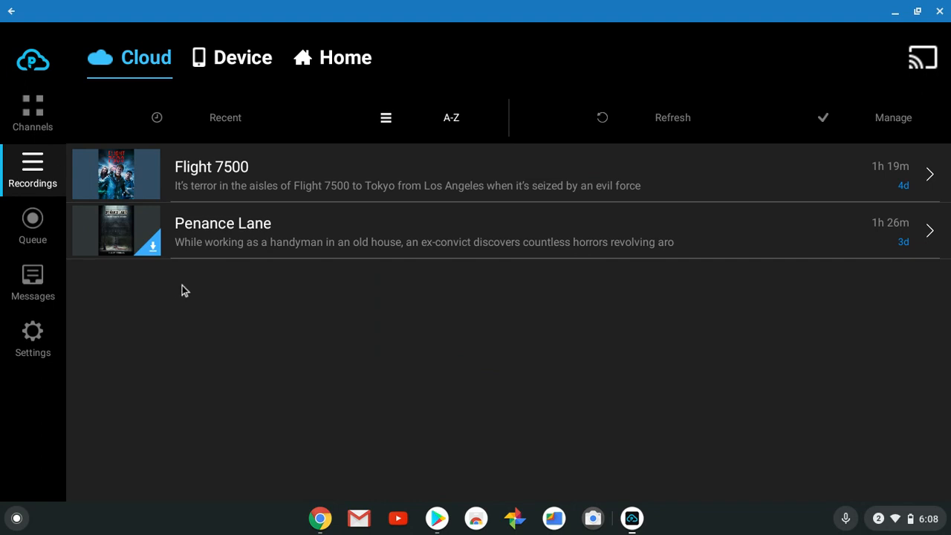
View the Queued Recordings page, which reports the queue is empty.
click(32, 226)
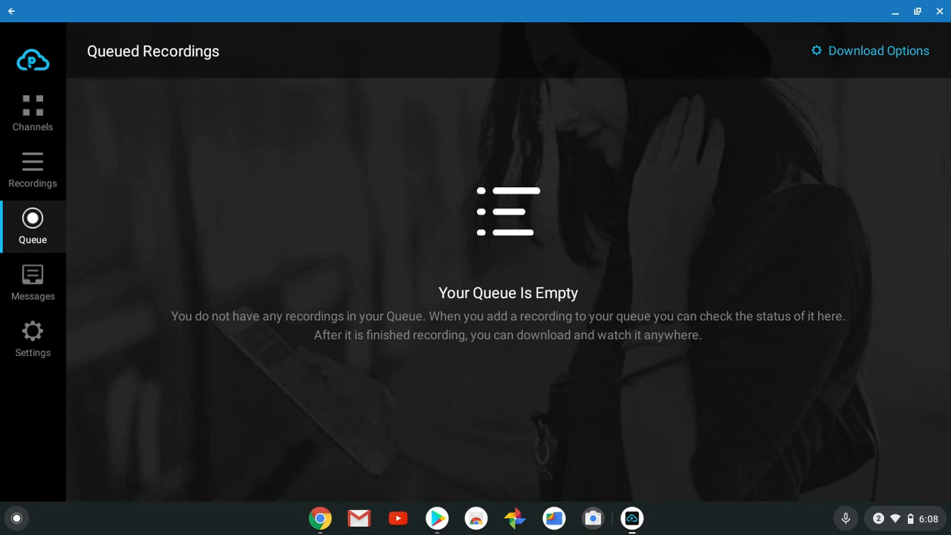
mouse_move(876, 48)
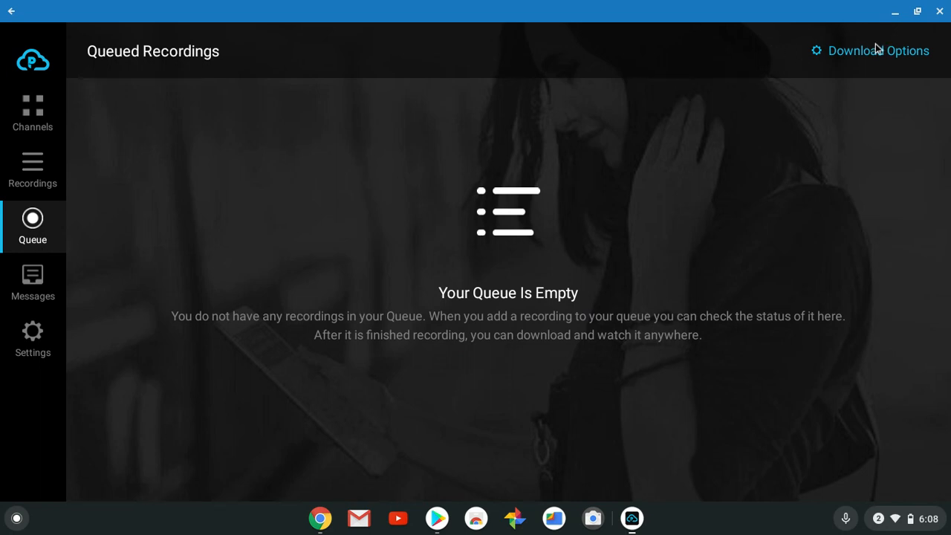
click(876, 50)
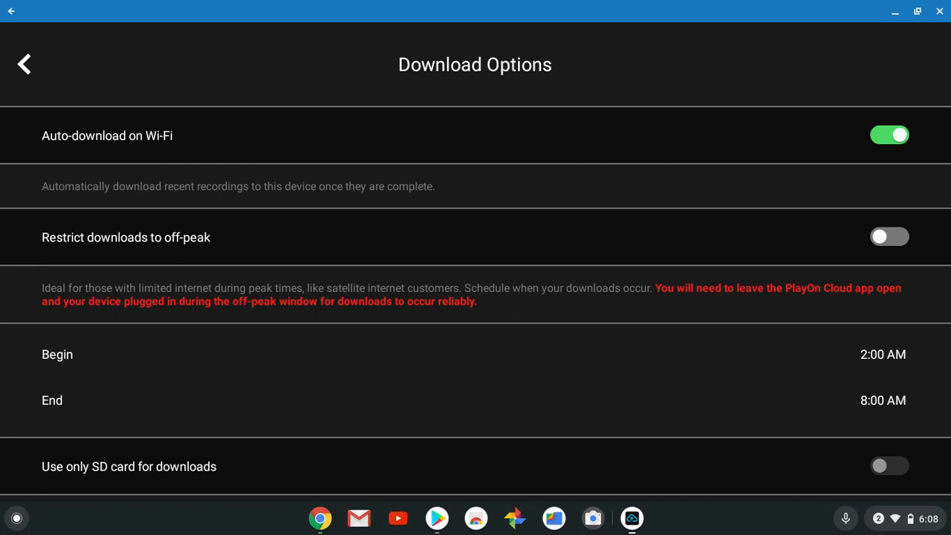
mouse_move(844, 102)
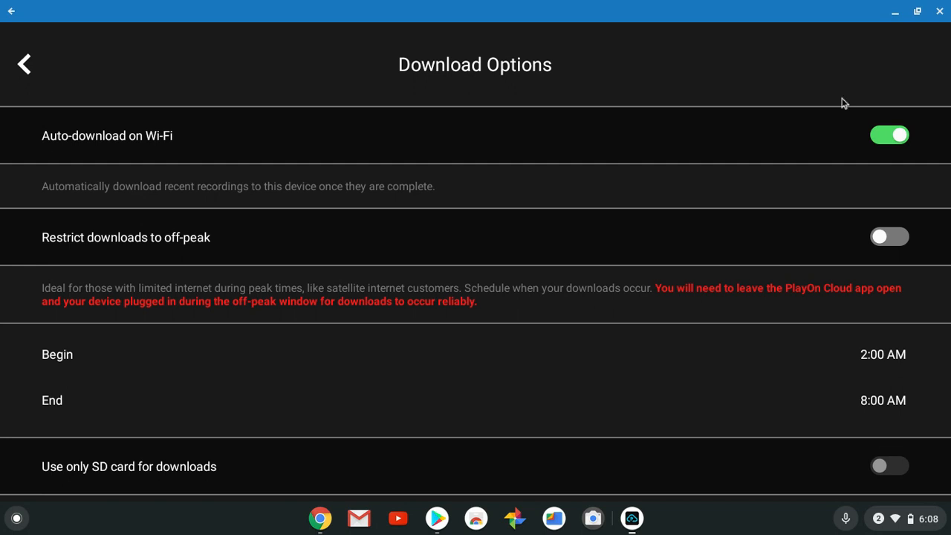
mouse_move(151, 382)
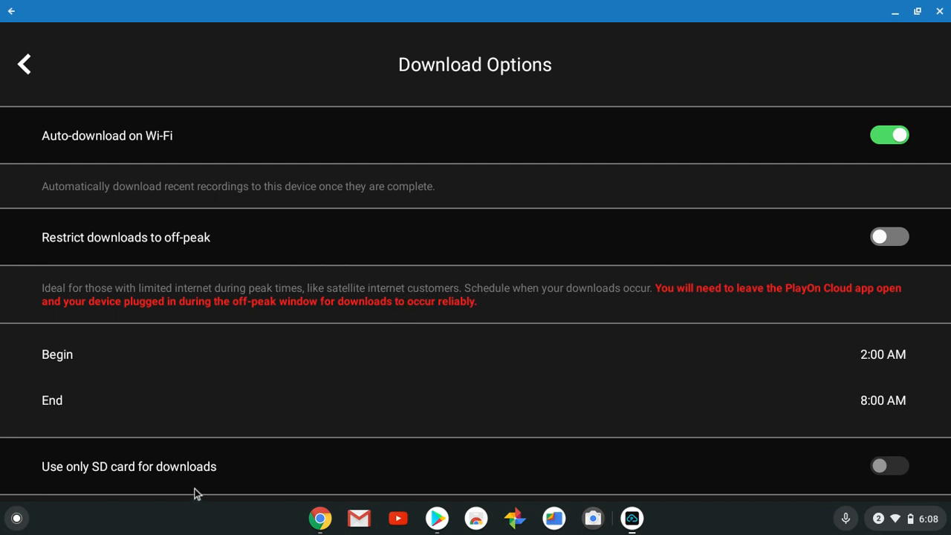
mouse_move(187, 457)
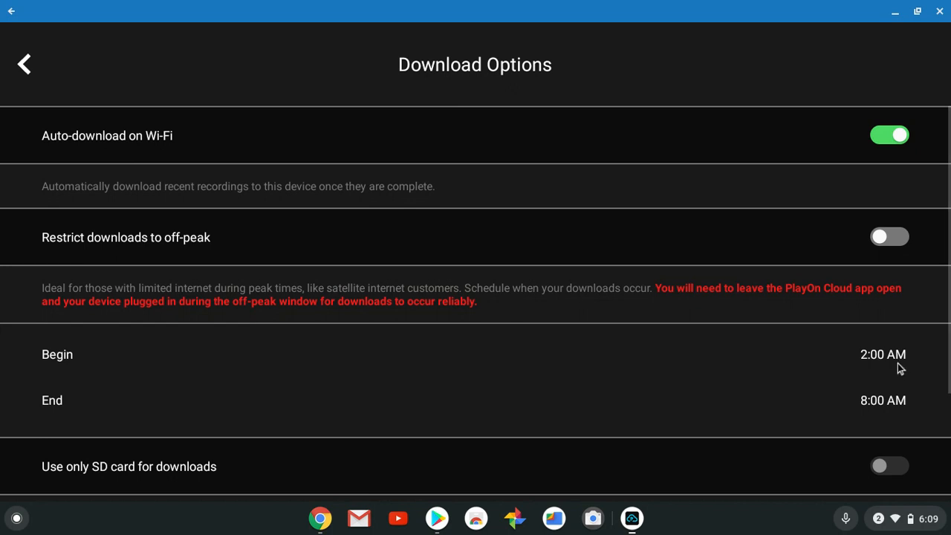
mouse_move(891, 368)
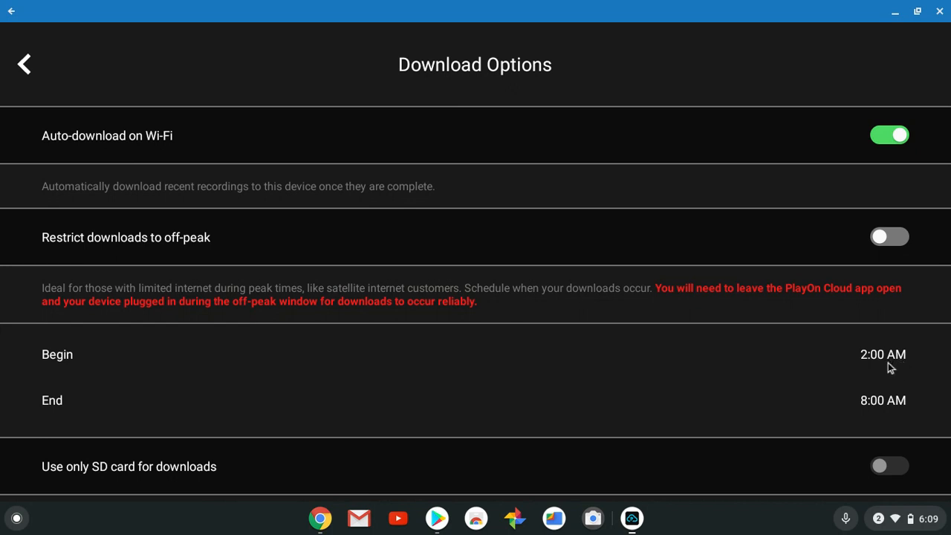
scroll(down, 3)
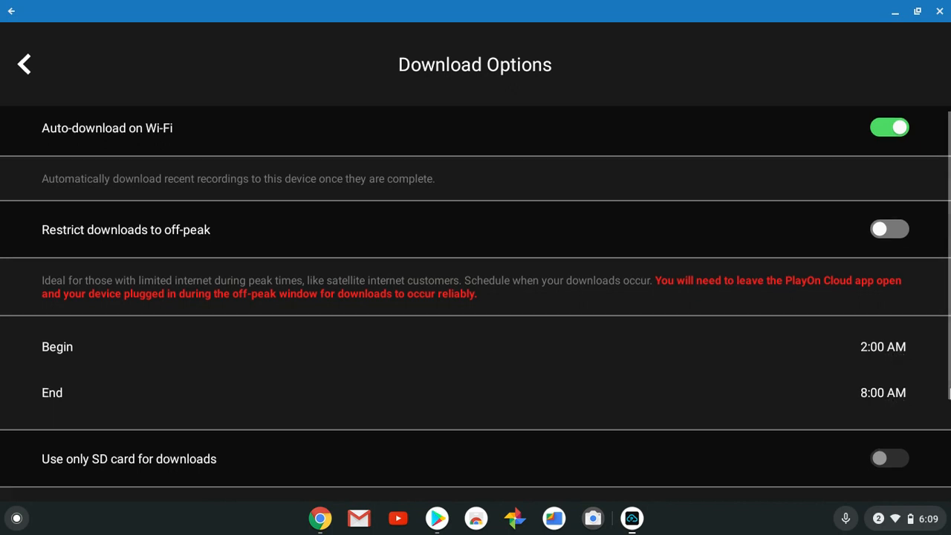
scroll(down, 3)
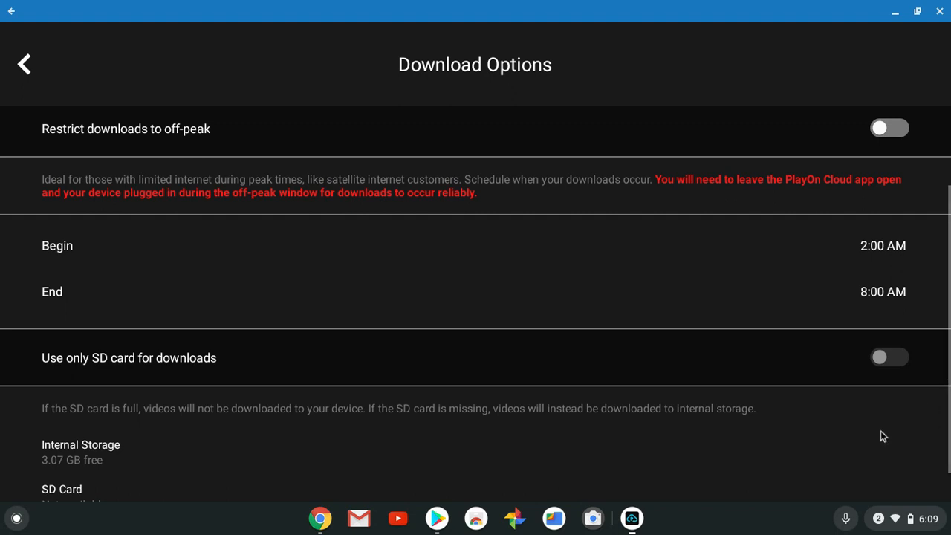
mouse_move(930, 374)
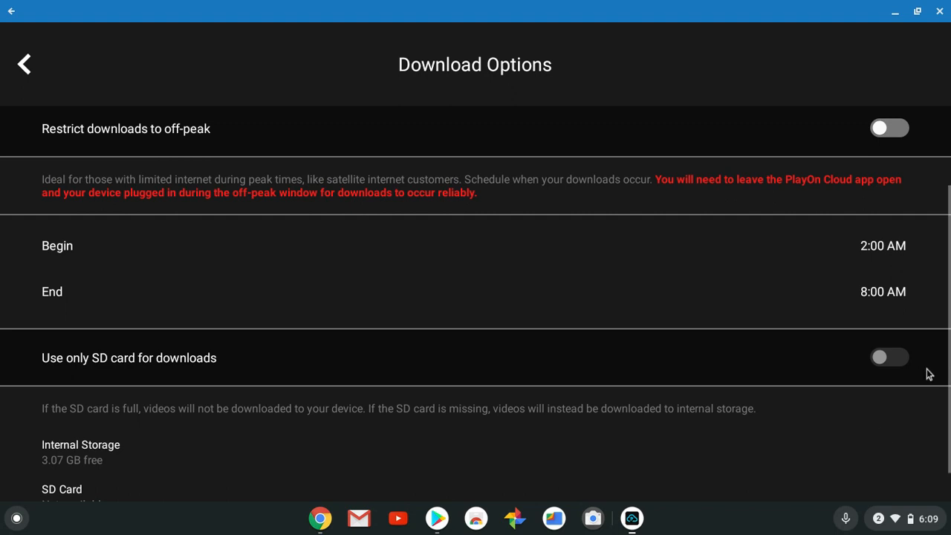
scroll(down, 3)
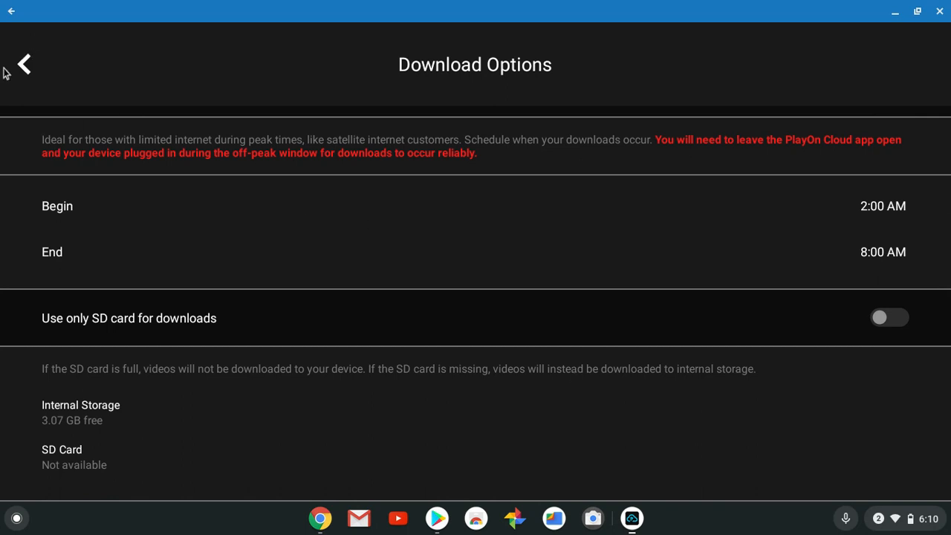
Return to the Queue and view the Cloud Plan details in the app's Settings.
click(24, 64)
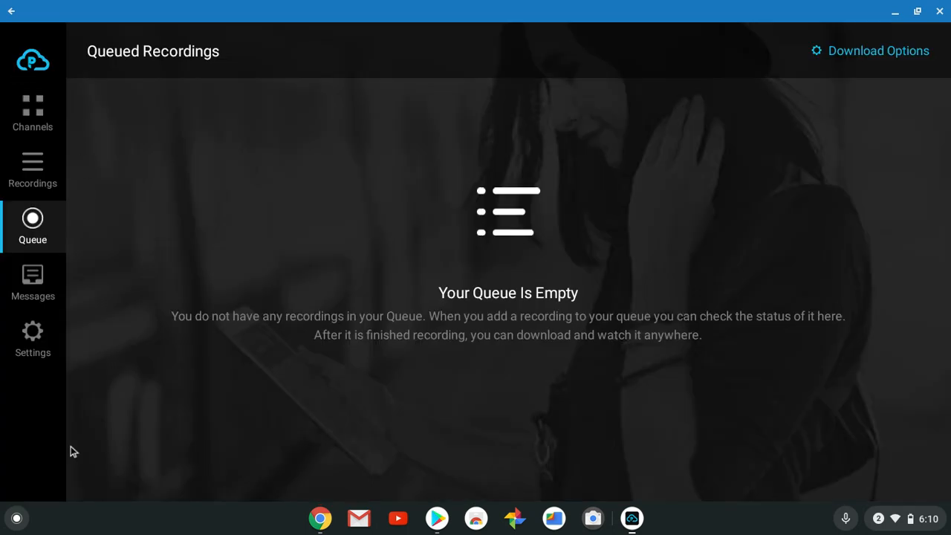
mouse_move(53, 292)
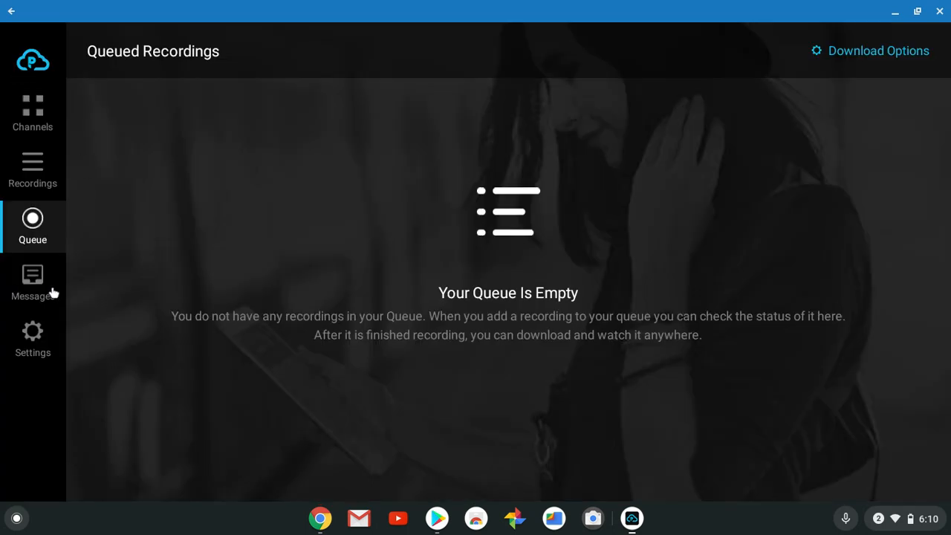
click(32, 339)
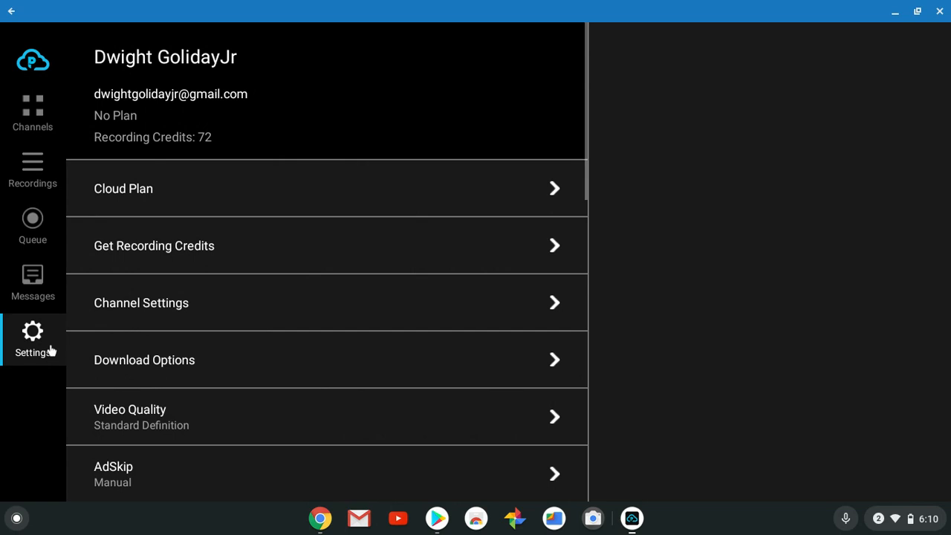
click(124, 187)
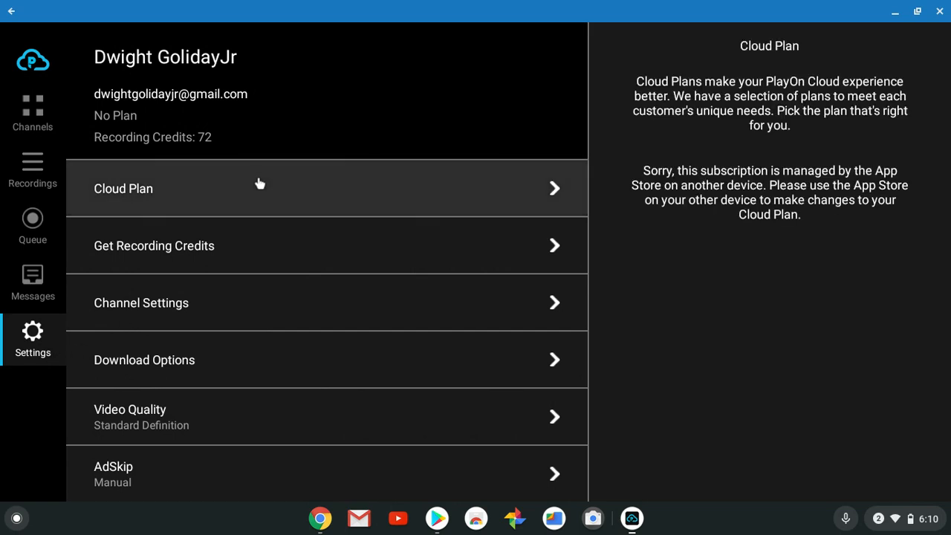
mouse_move(772, 101)
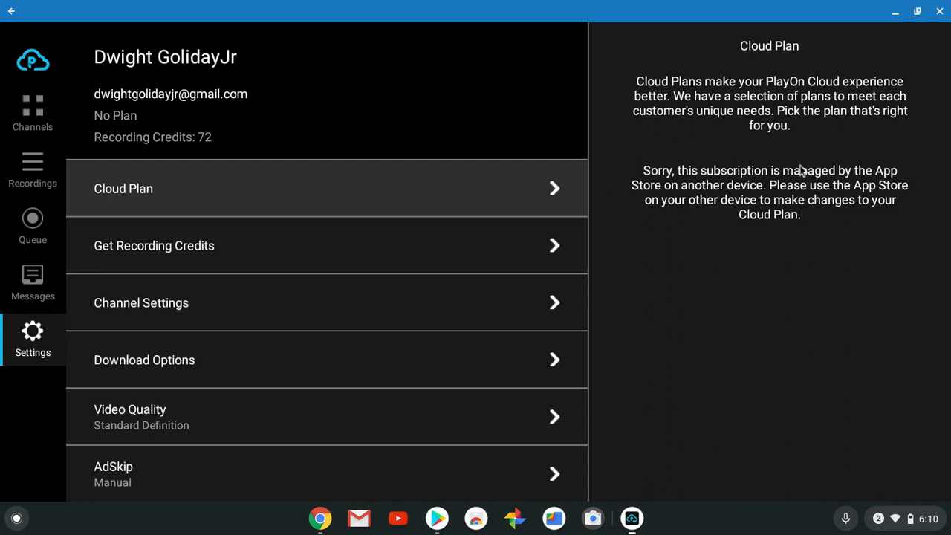
mouse_move(741, 217)
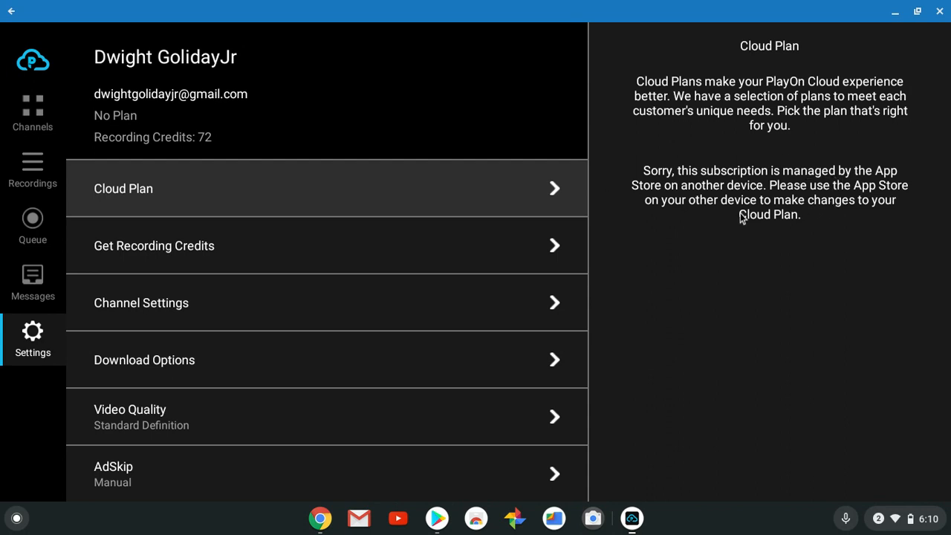
mouse_move(532, 258)
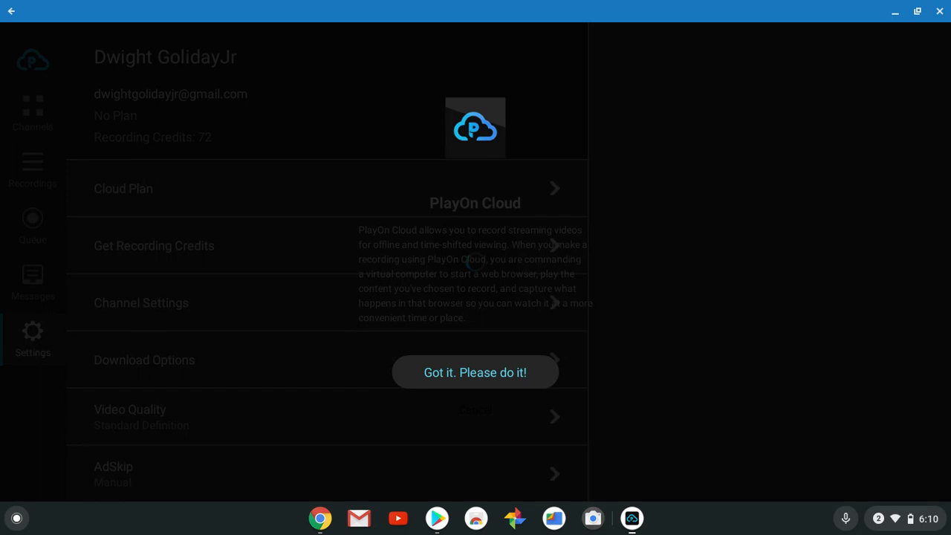
mouse_move(404, 339)
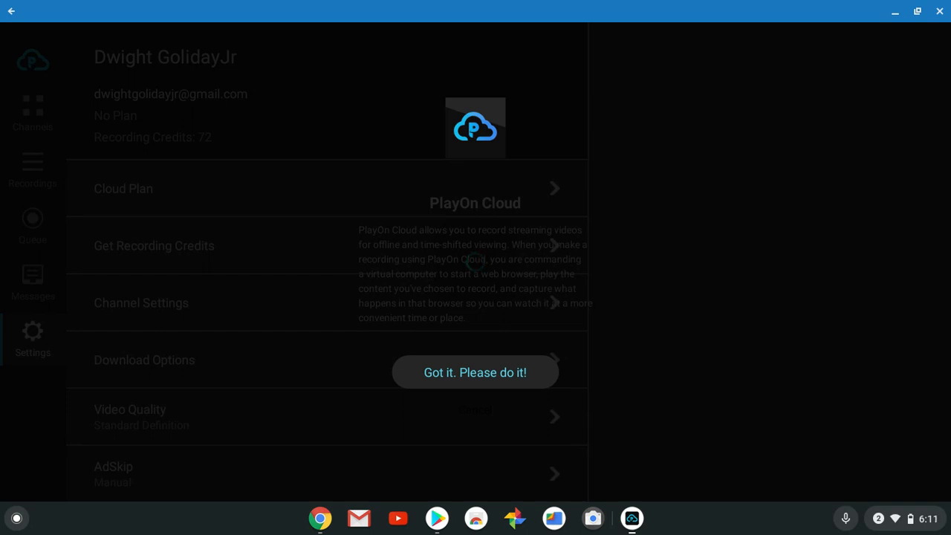
mouse_move(597, 16)
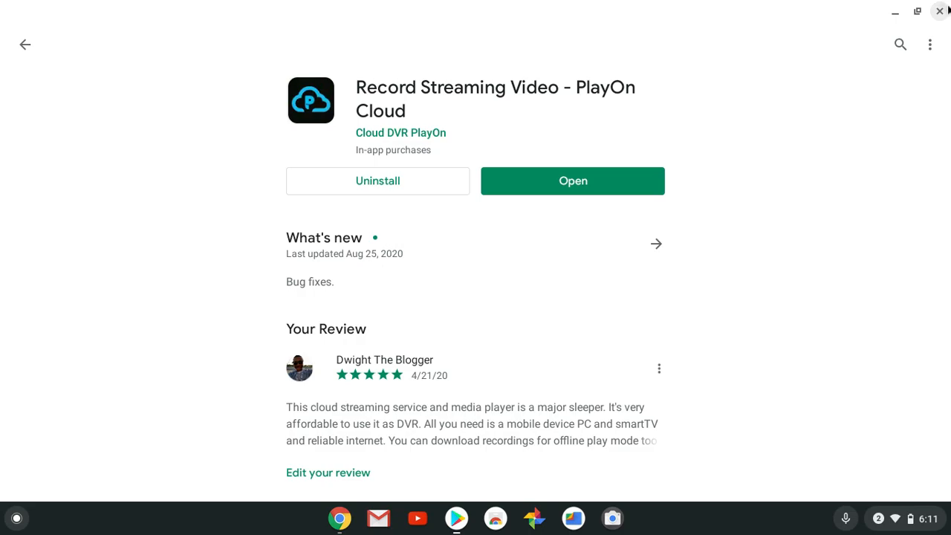
Switch from the Play Store listing back to the PlayOn Cloud website in Chrome.
click(938, 12)
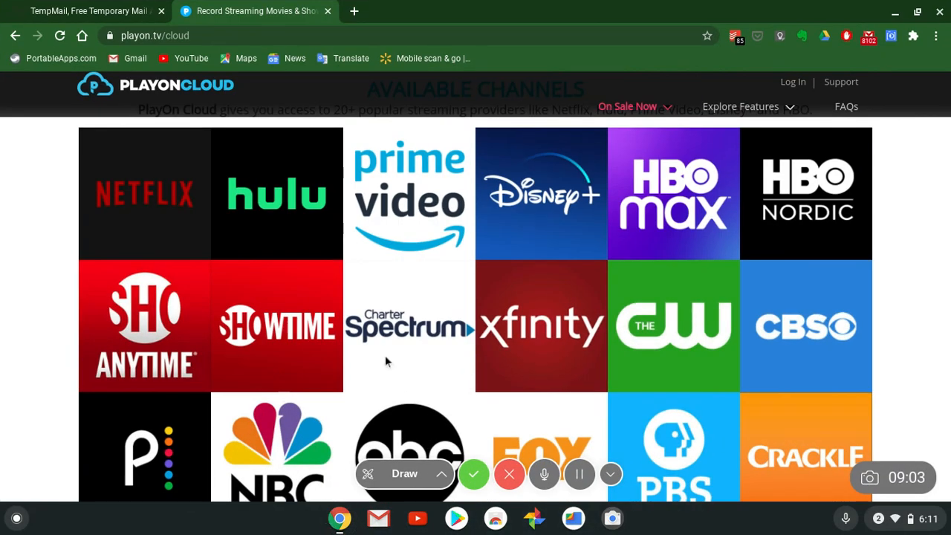
mouse_move(479, 237)
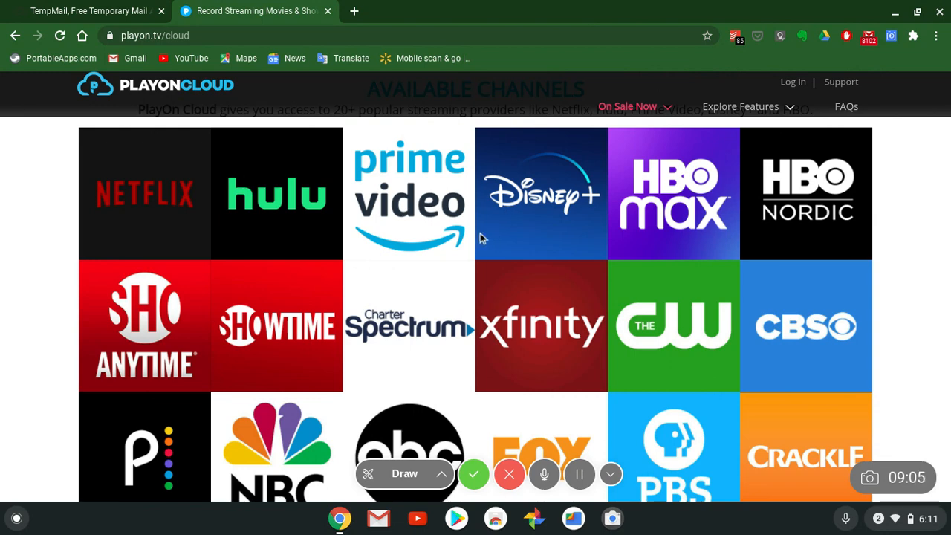
mouse_move(936, 233)
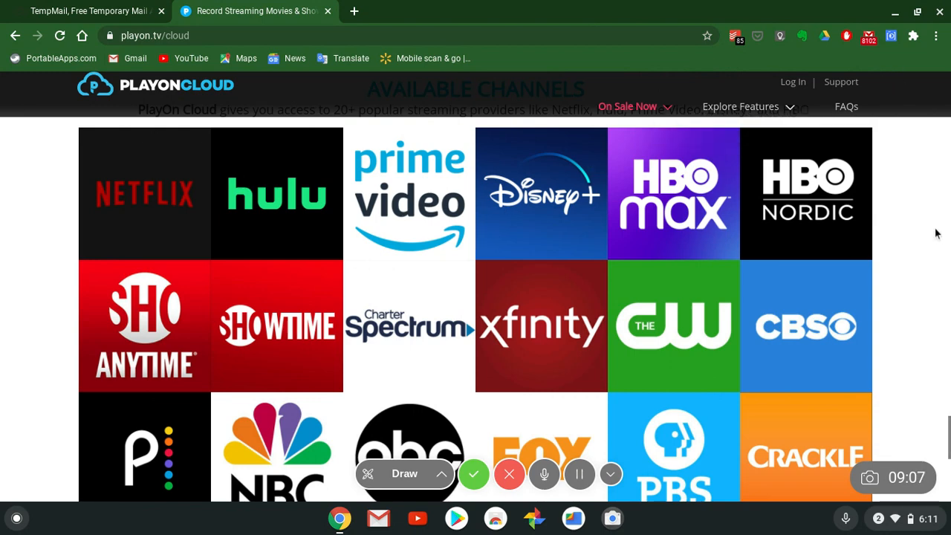
Scroll the PlayOn Cloud site through the channels grid and feature comparison table.
scroll(up, 3)
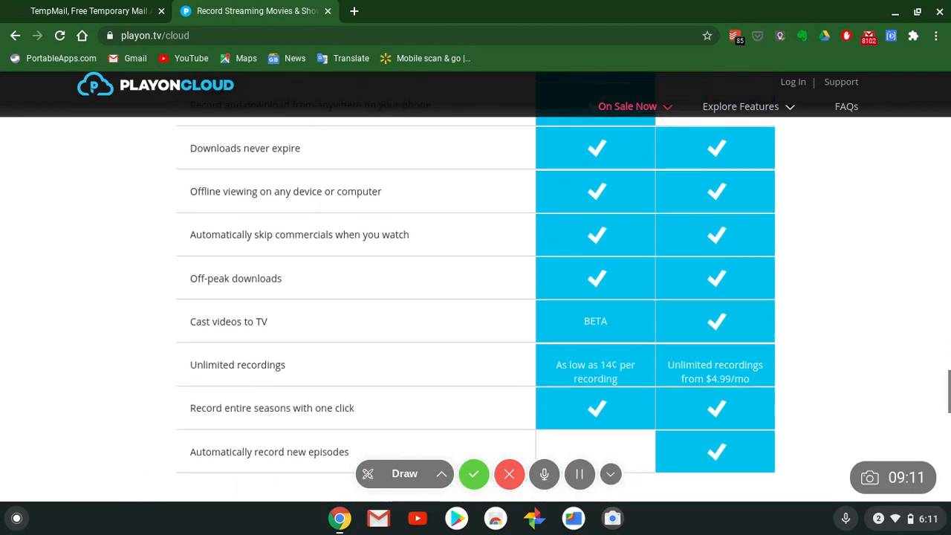
scroll(down, 3)
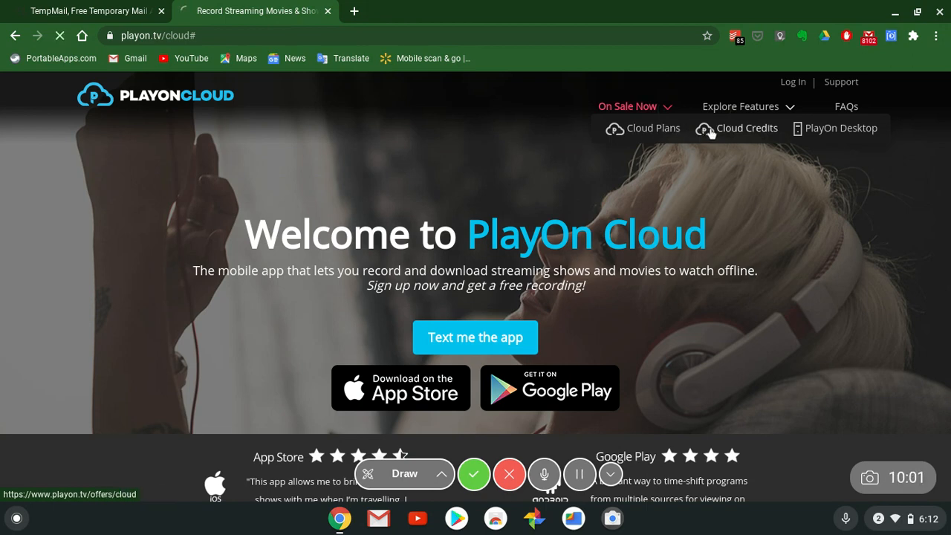
View the Recording Credit Packs offers (25 to 400 recordings, $8 to $49.99) down to the storage plans section.
click(745, 127)
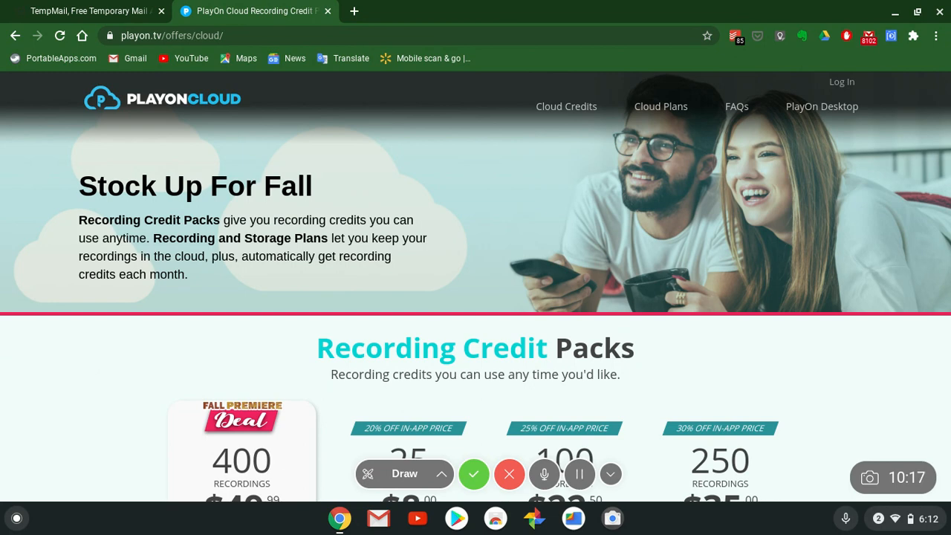
scroll(down, 3)
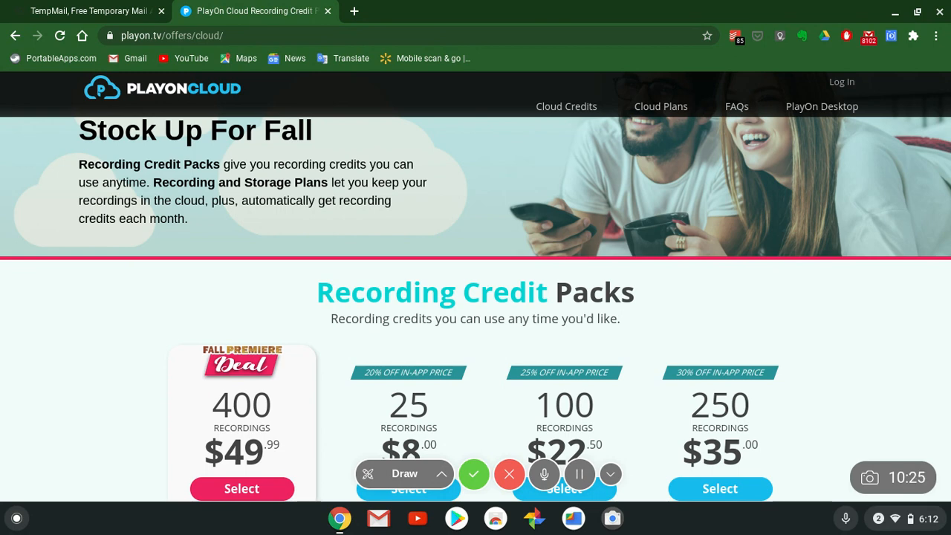
scroll(down, 3)
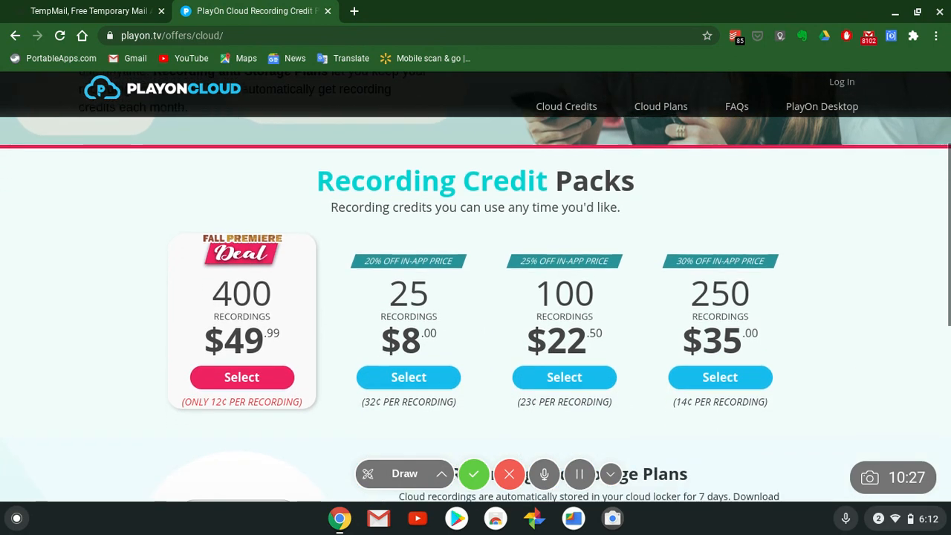
scroll(down, 3)
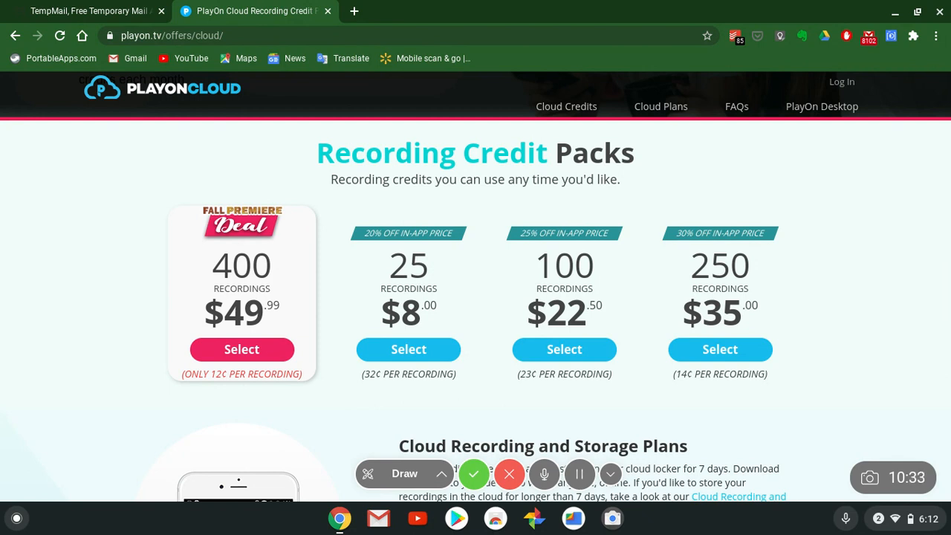
scroll(down, 3)
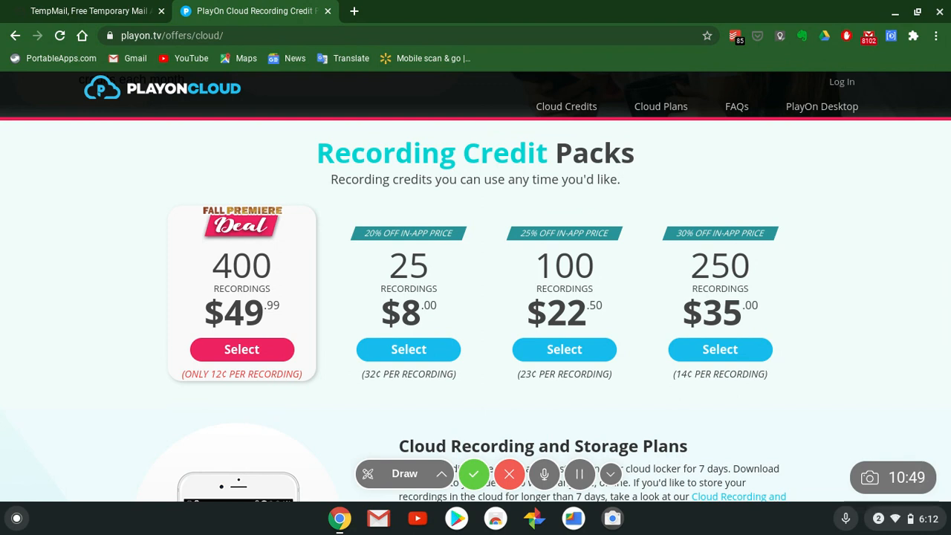
scroll(down, 3)
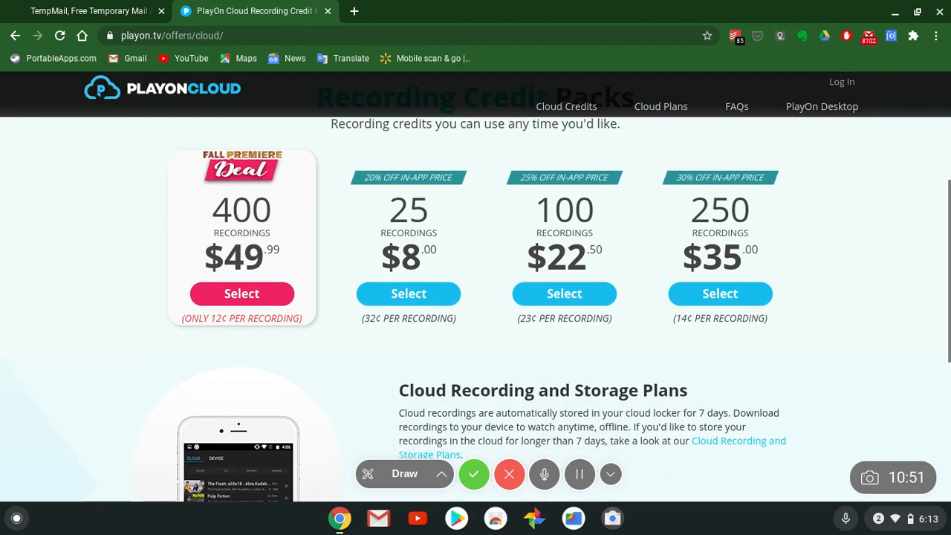
scroll(down, 3)
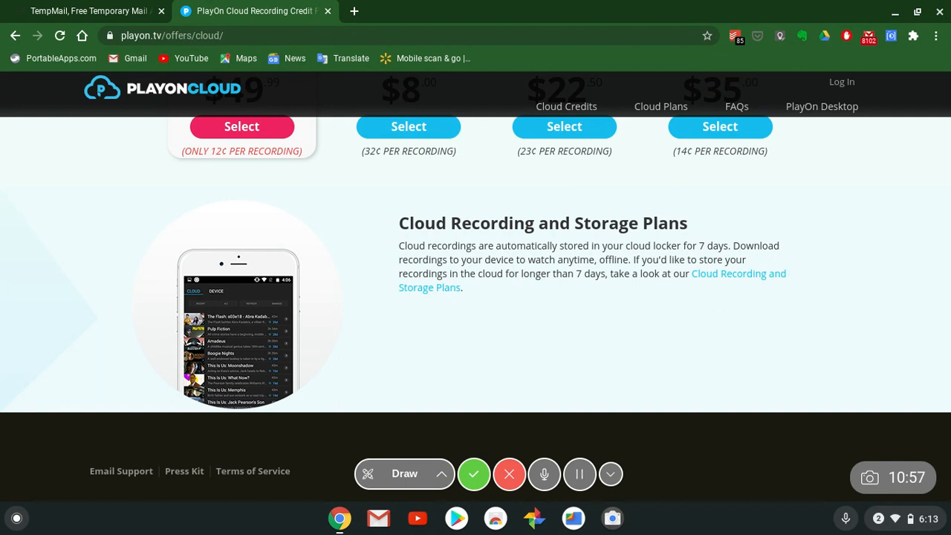
mouse_move(456, 252)
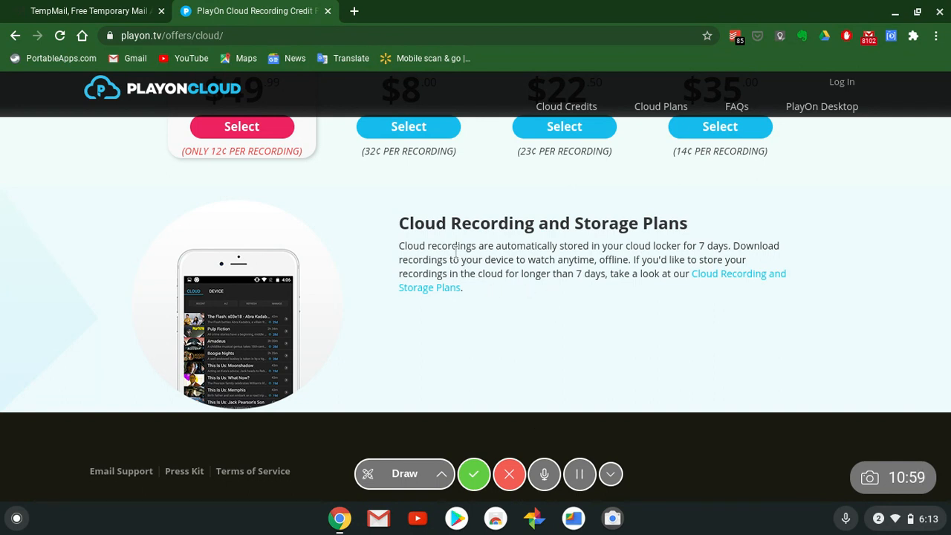
mouse_move(606, 262)
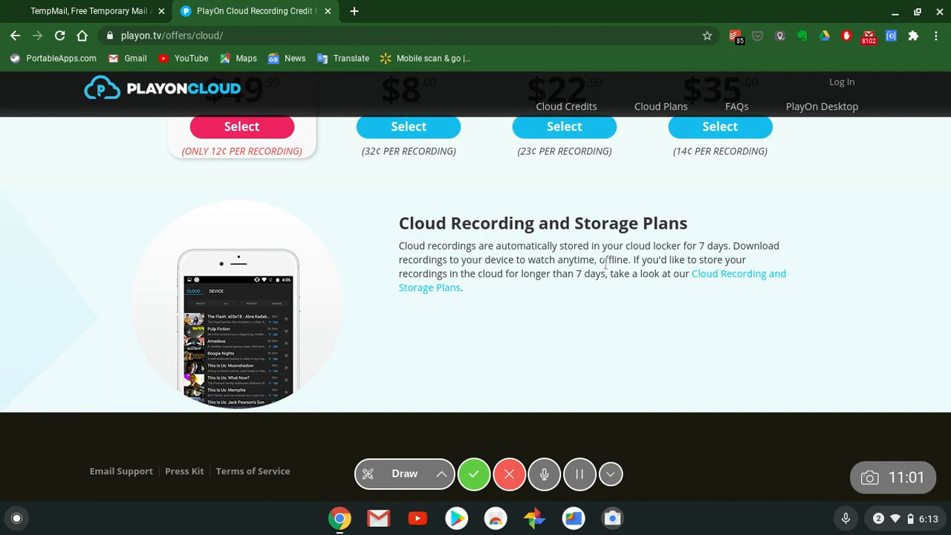
mouse_move(781, 299)
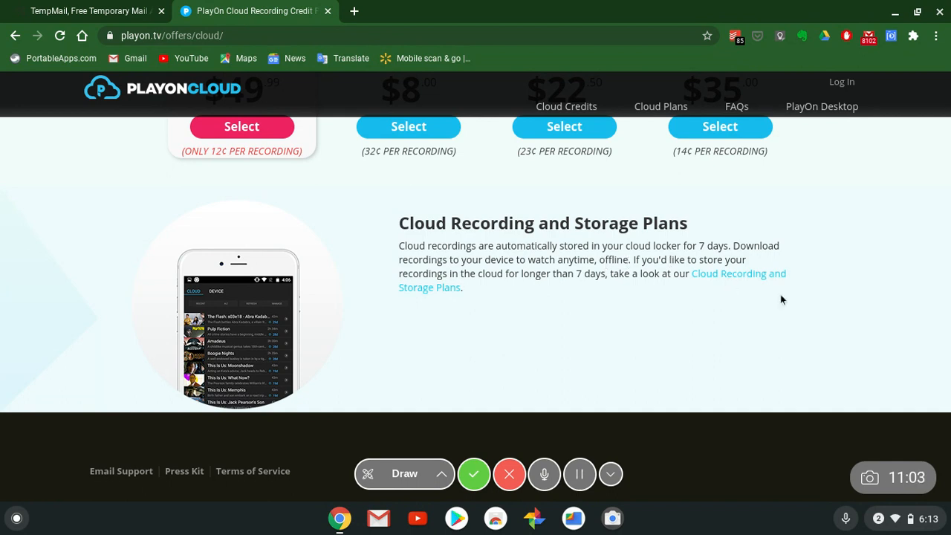
mouse_move(521, 275)
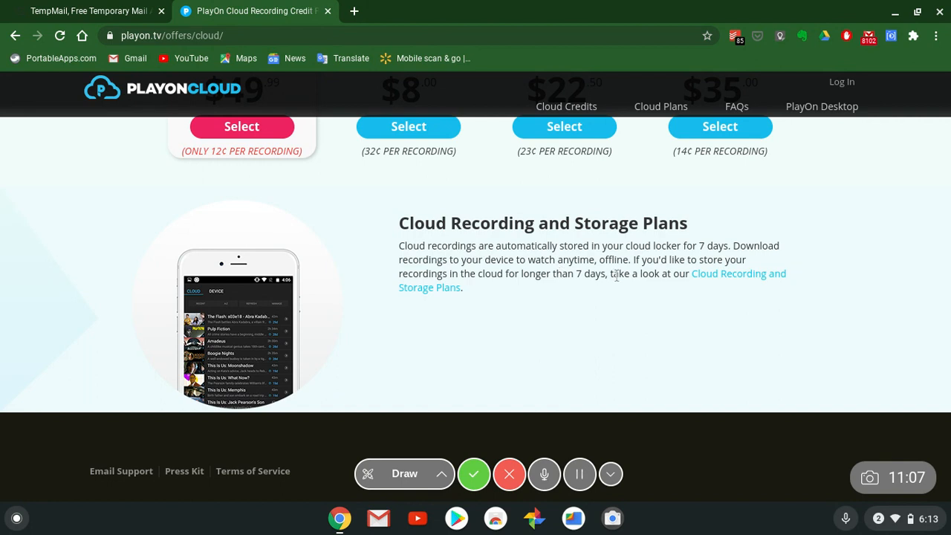
mouse_move(517, 274)
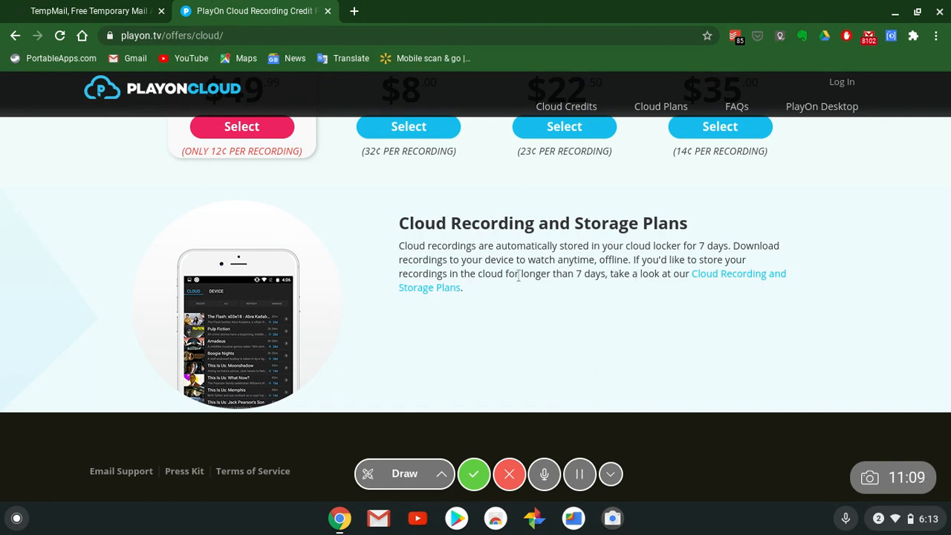
mouse_move(543, 294)
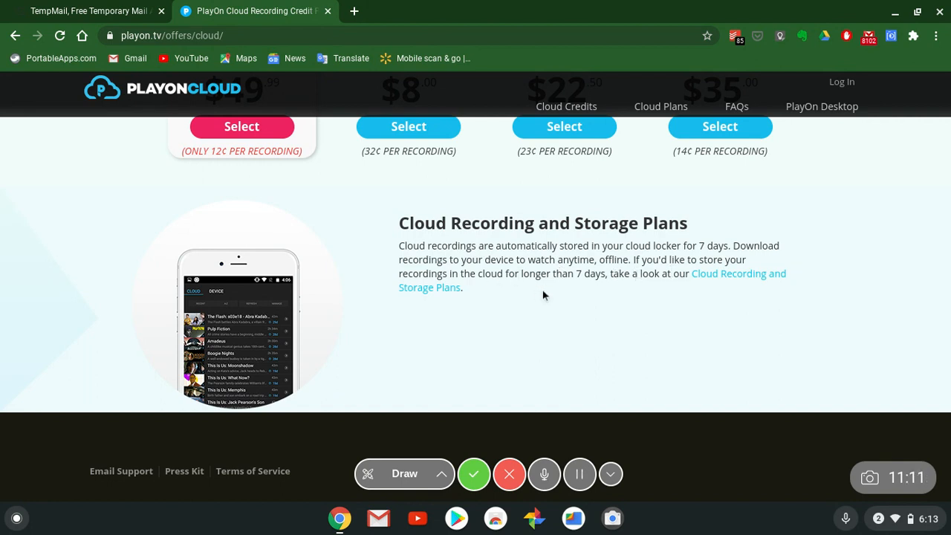
mouse_move(732, 294)
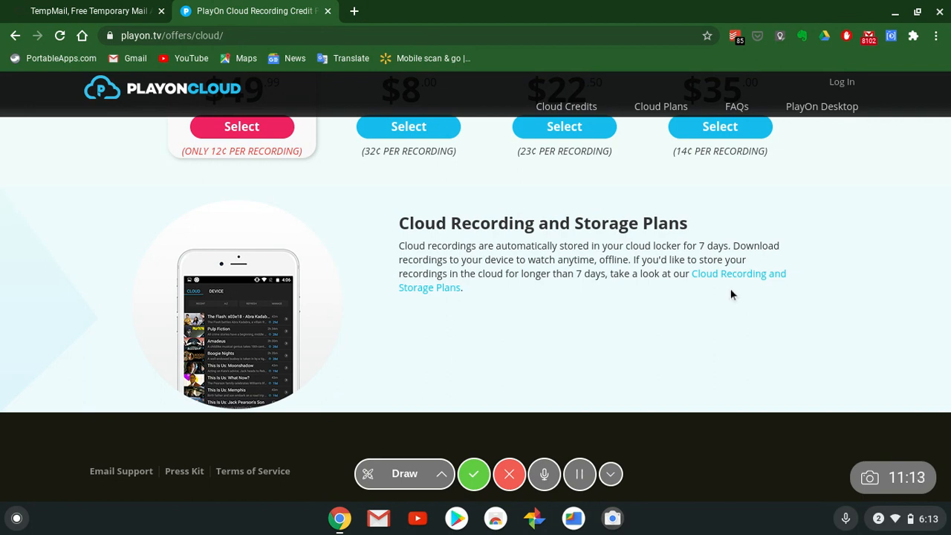
mouse_move(835, 291)
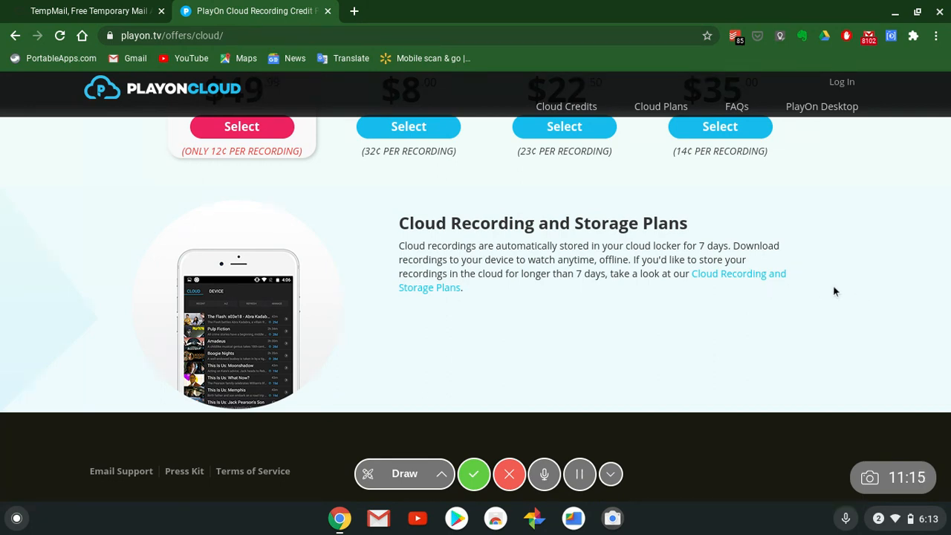
Review the Cloud Recording and Storage Plans: 50 GB $2.99, 100 GB $4.99, 1 TB $19.99 monthly.
click(736, 273)
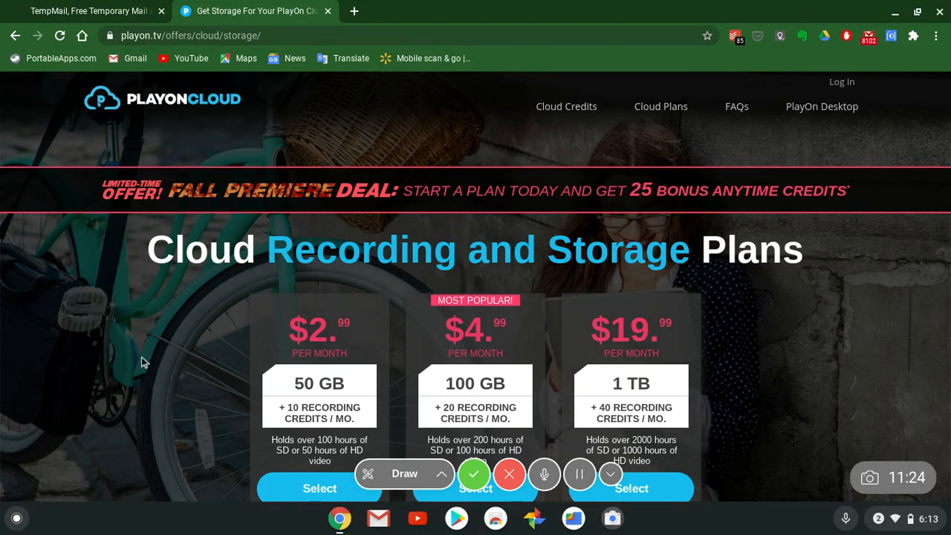
scroll(down, 3)
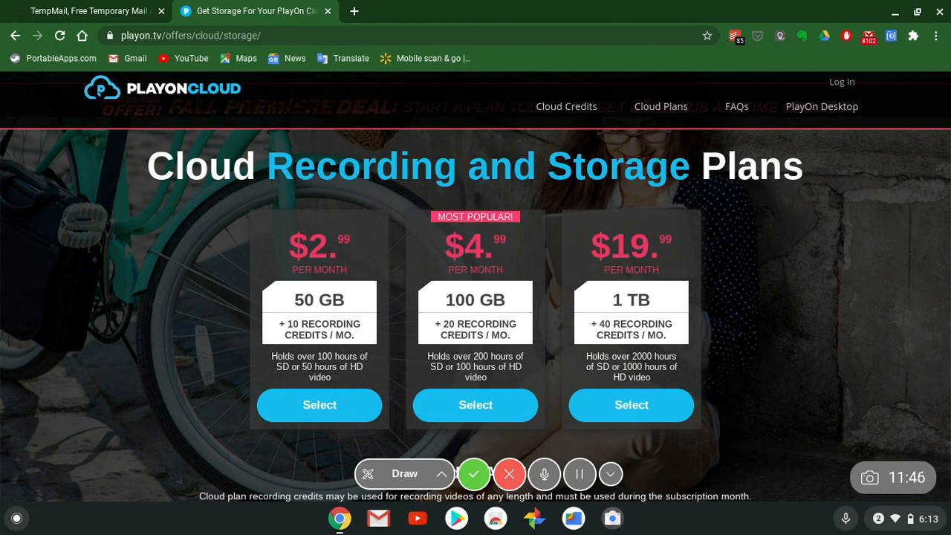
scroll(down, 3)
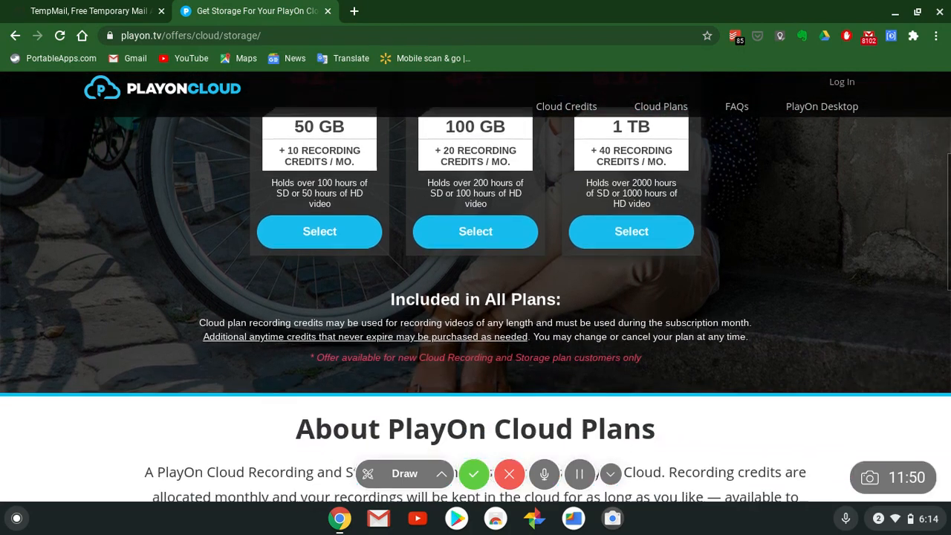
scroll(down, 3)
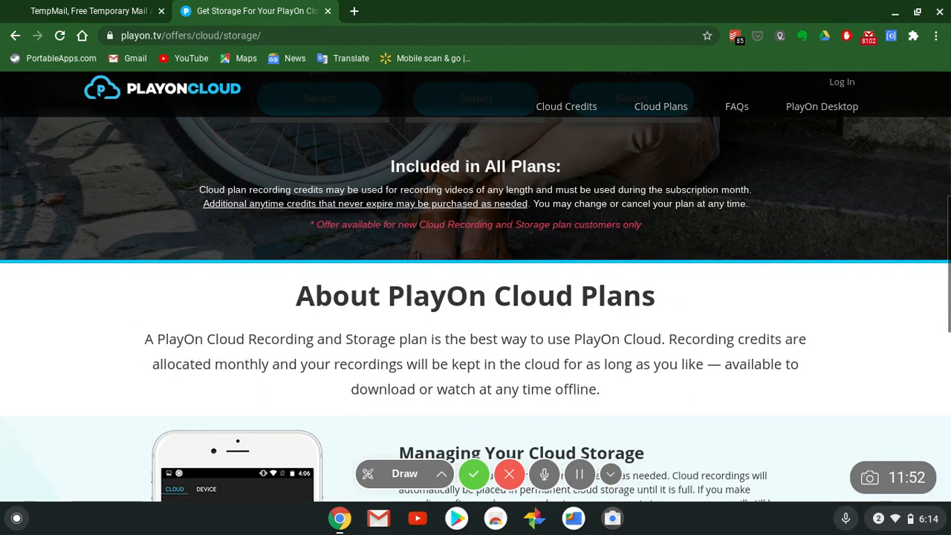
scroll(down, 3)
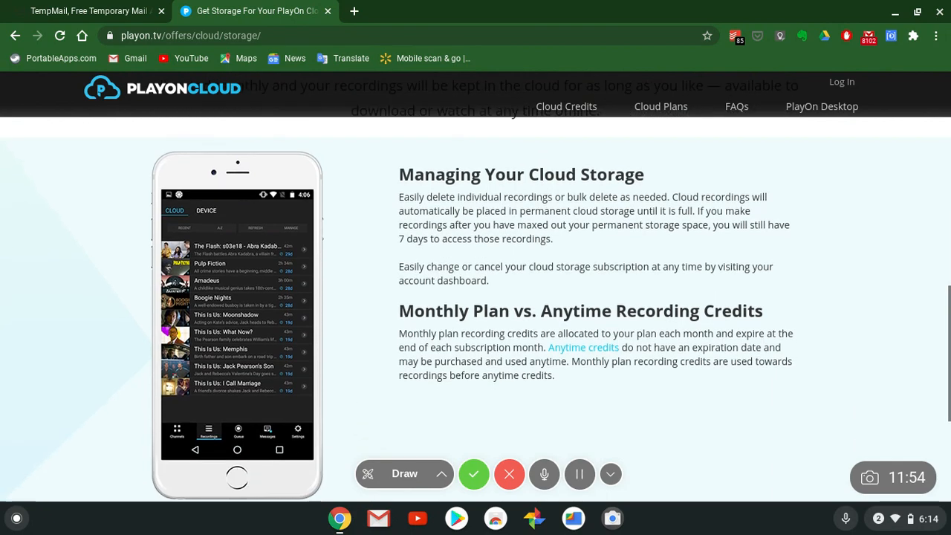
scroll(down, 3)
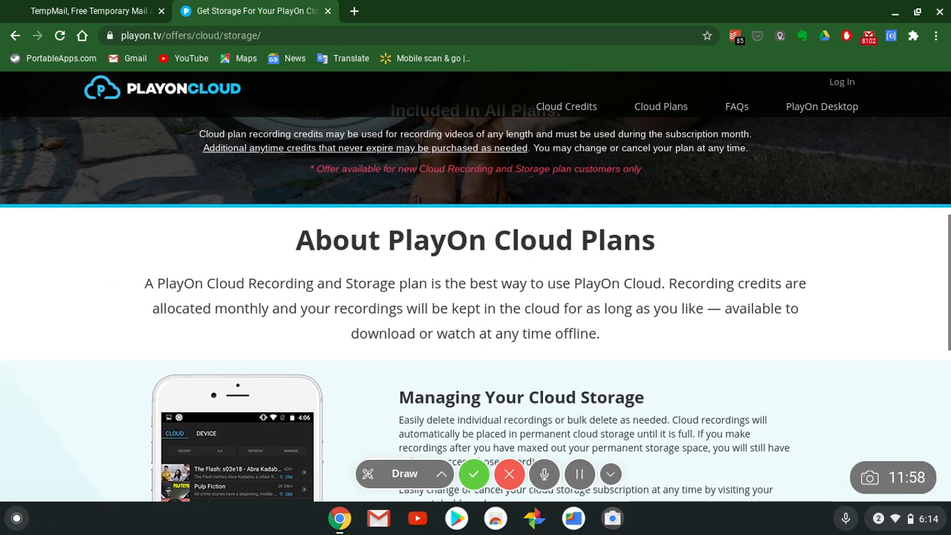
scroll(up, 3)
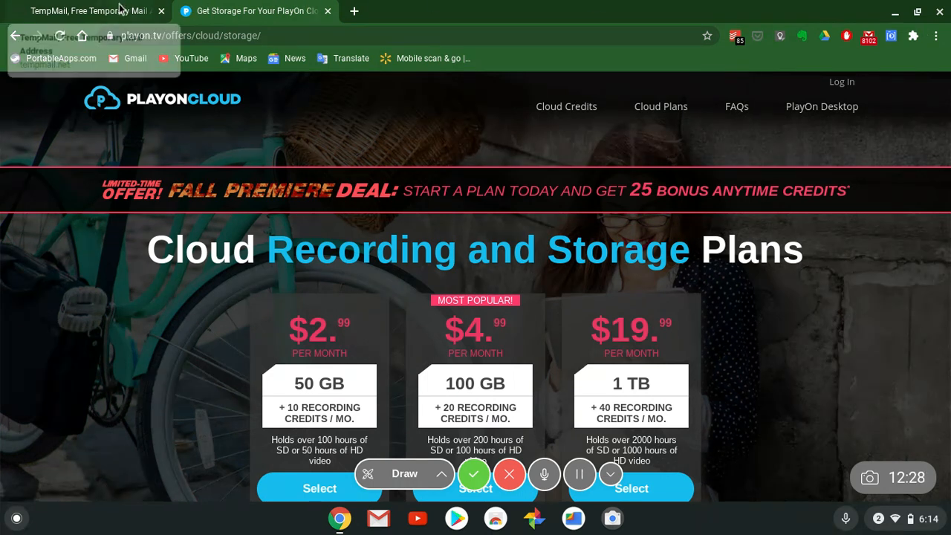
click(86, 12)
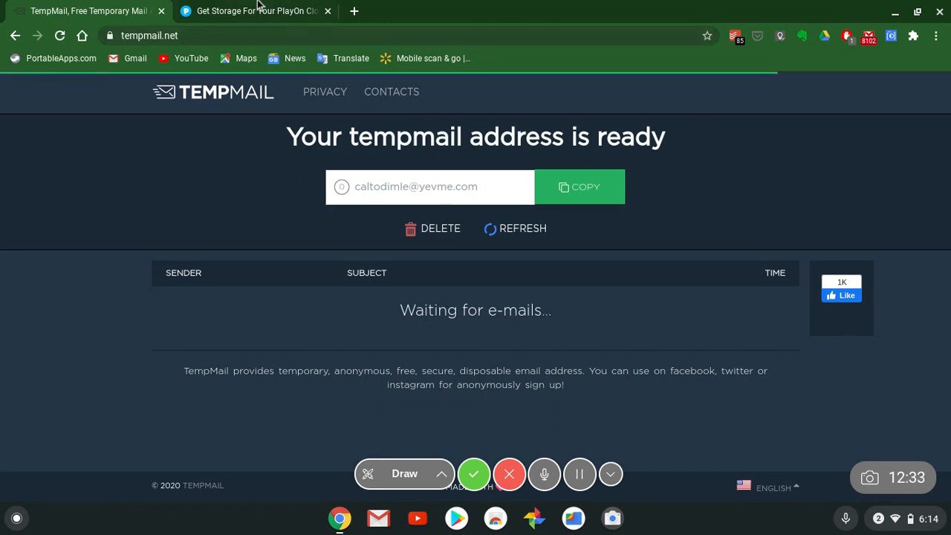
click(256, 10)
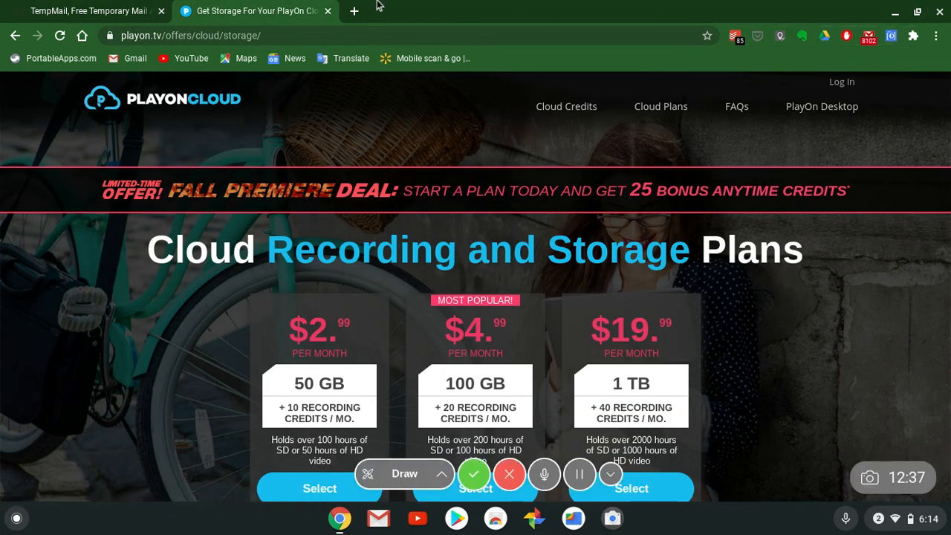
click(89, 11)
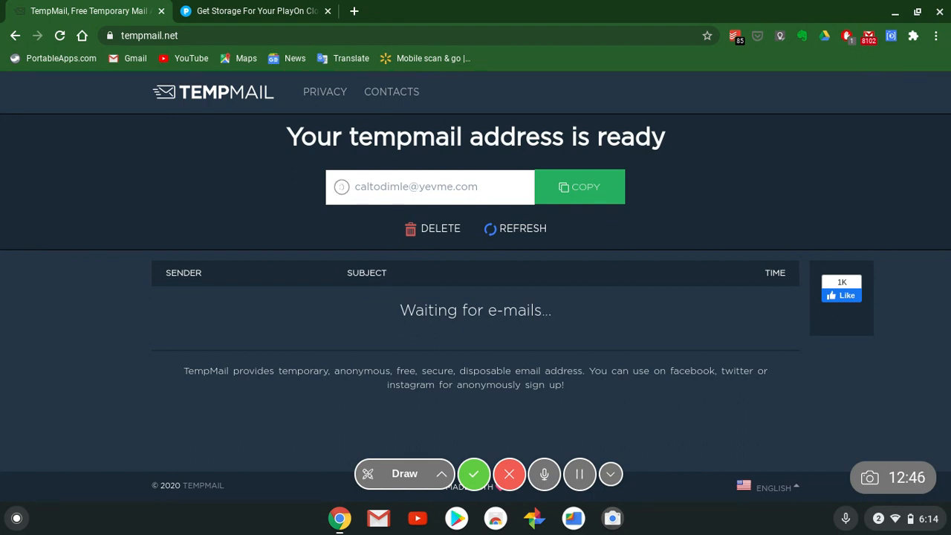
click(256, 10)
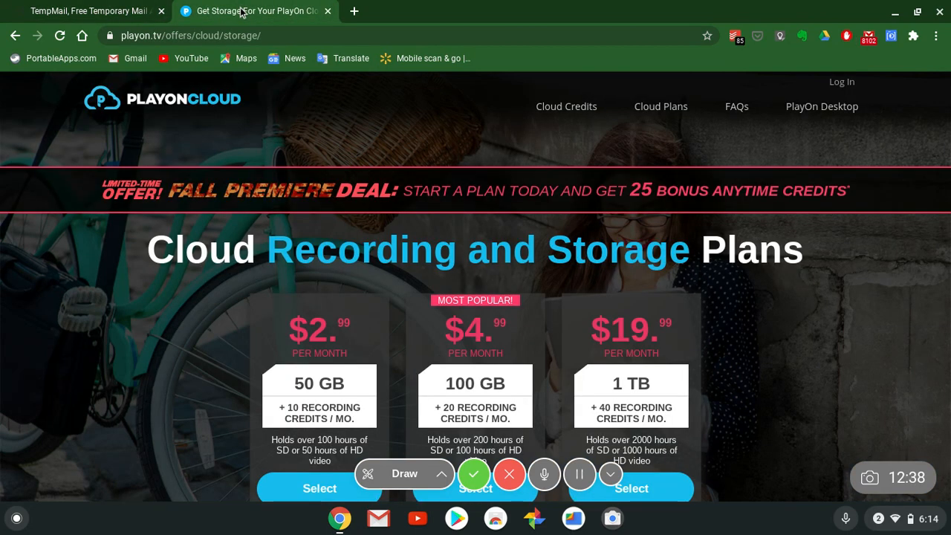